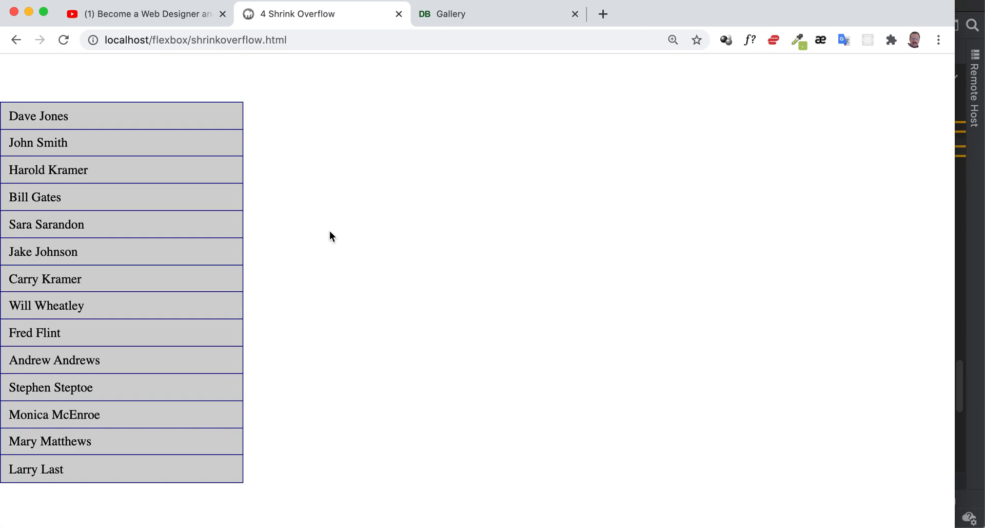
pyautogui.moveTo(111, 169)
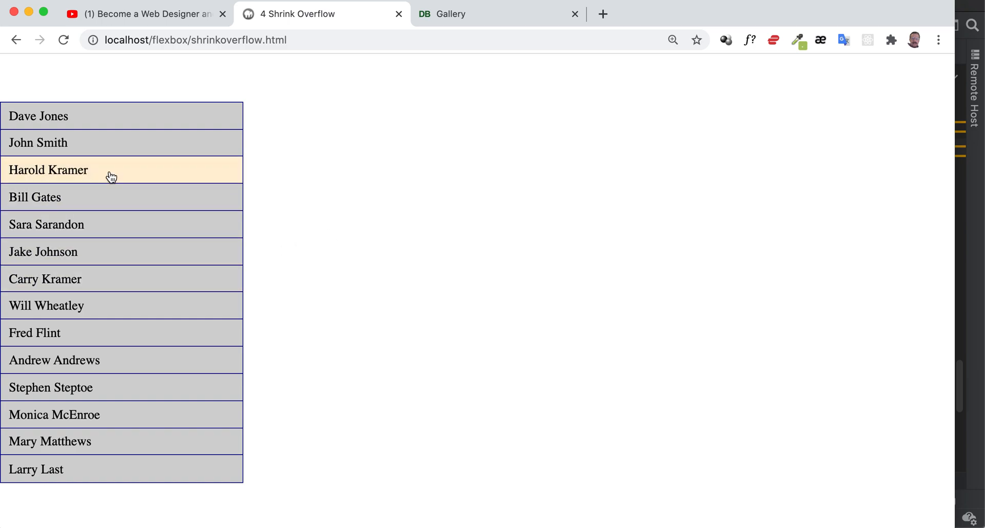
pyautogui.moveTo(279, 296)
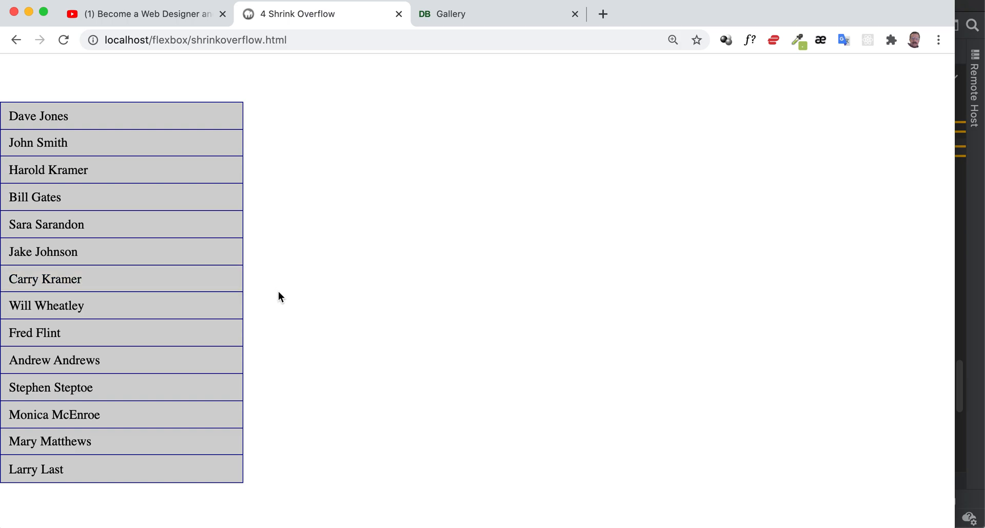
pyautogui.moveTo(138, 387)
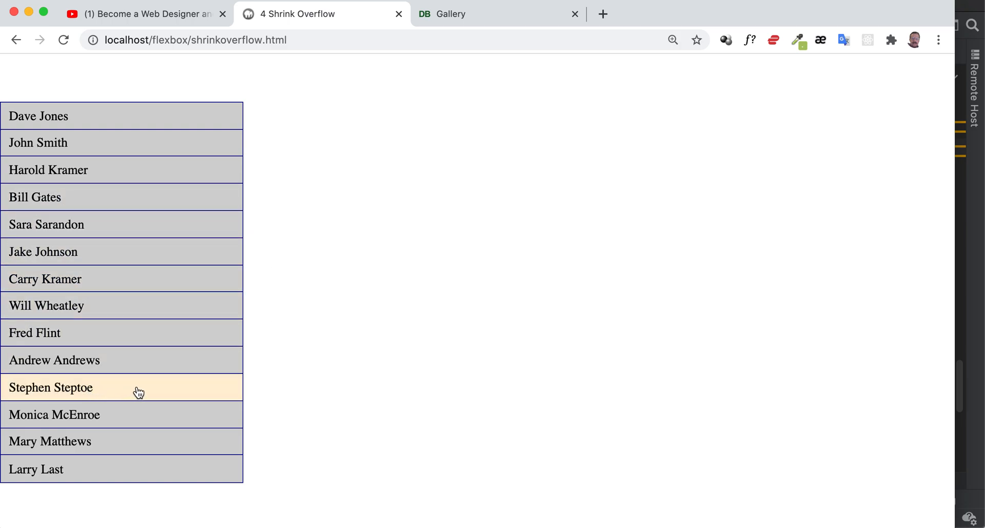
pyautogui.moveTo(105, 197)
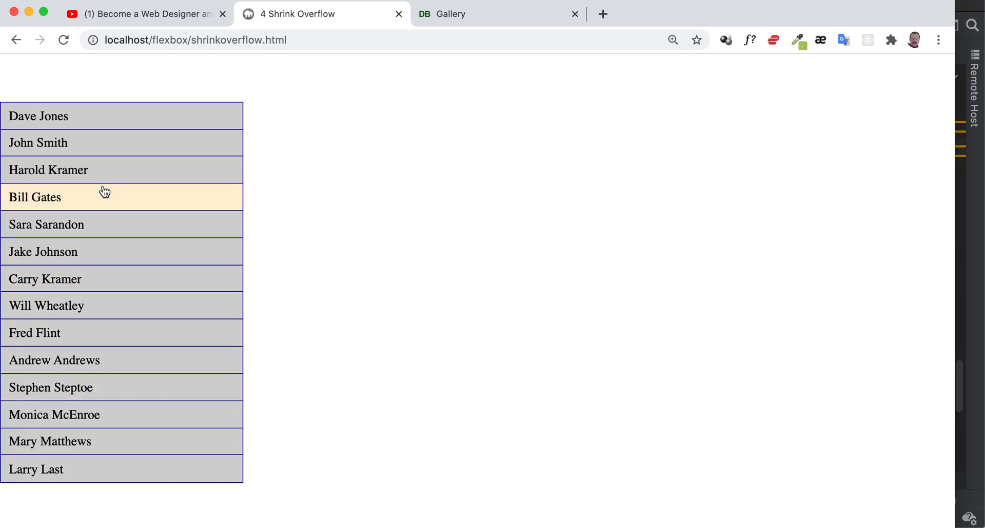
pyautogui.moveTo(565, 215)
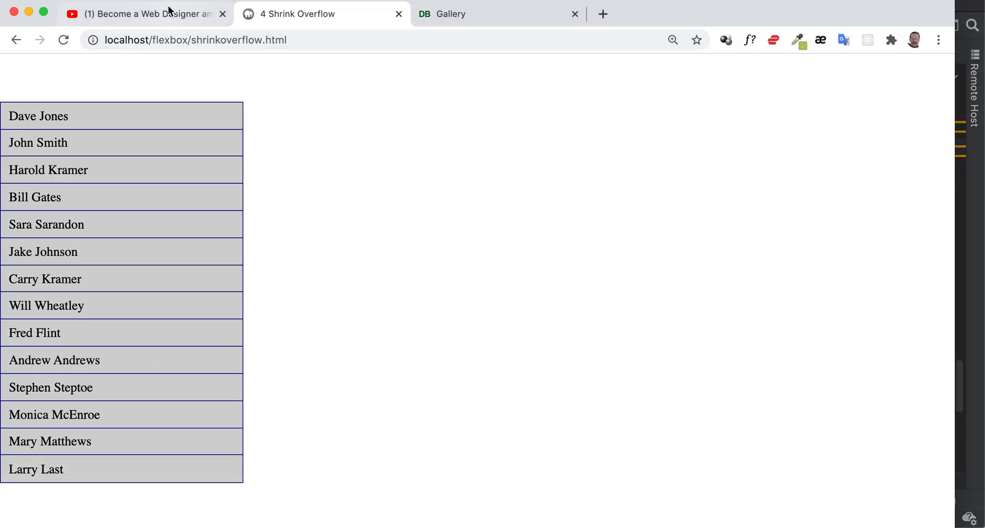
# Step: View the Git & Github beginners tutorial video with its description expanded, then return to the Shrink Overflow preview
pyautogui.click(144, 13)
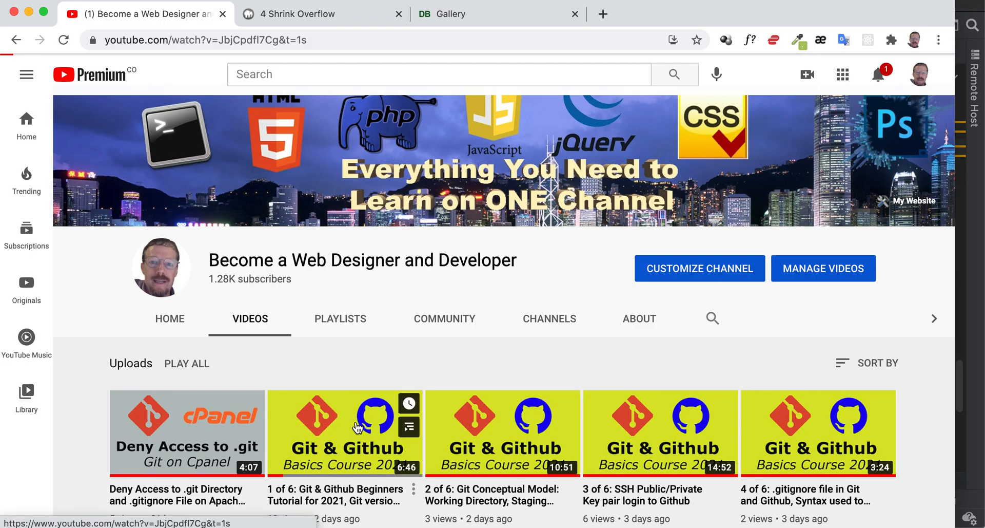
pyautogui.click(344, 433)
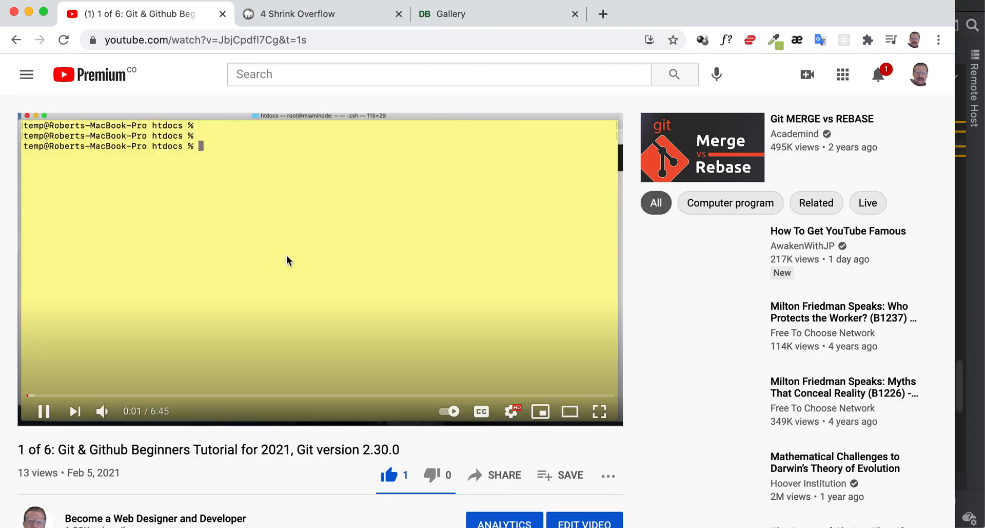
pyautogui.scroll(-3)
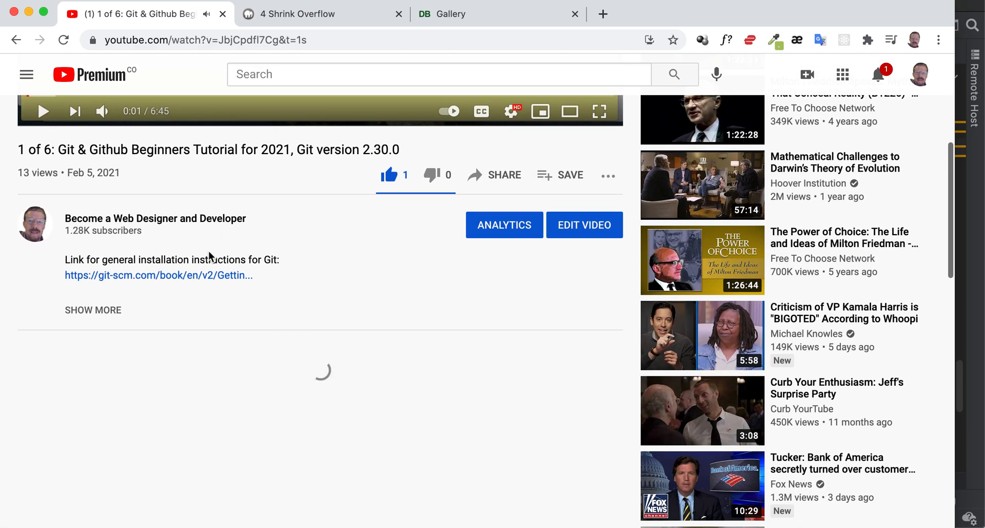
pyautogui.click(94, 310)
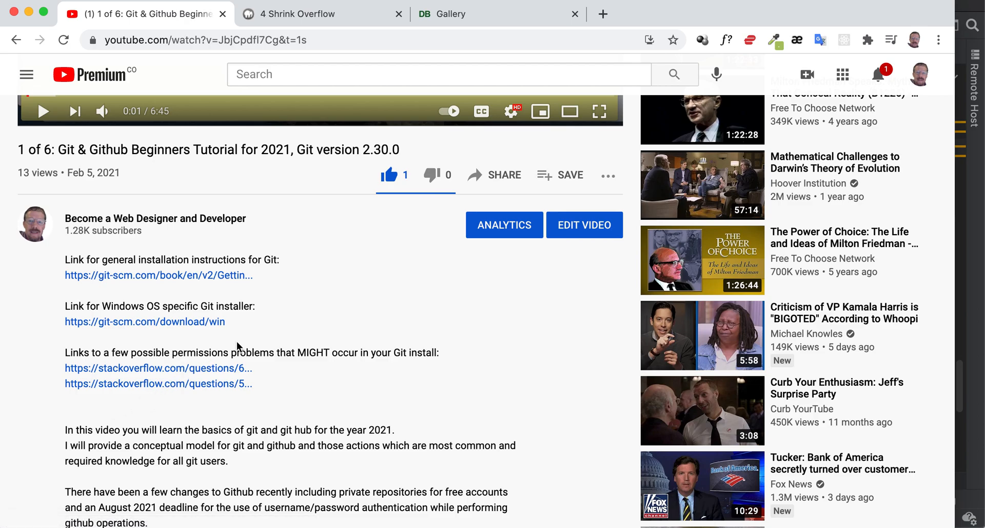
pyautogui.moveTo(304, 290)
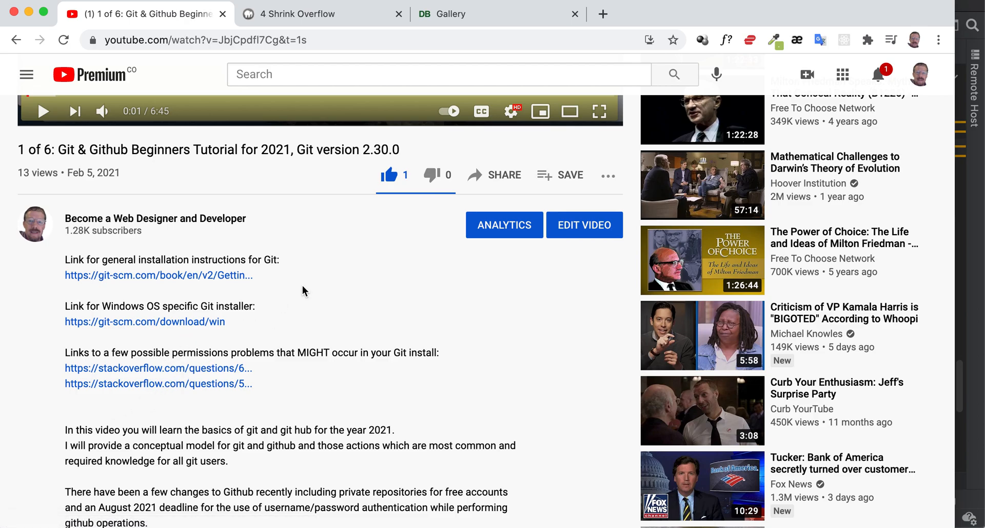
pyautogui.click(323, 13)
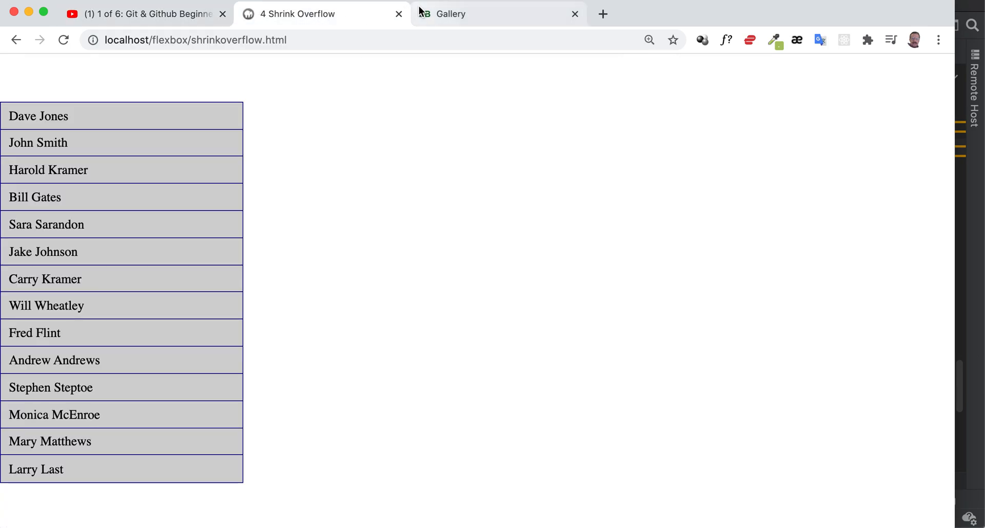
pyautogui.moveTo(296, 14)
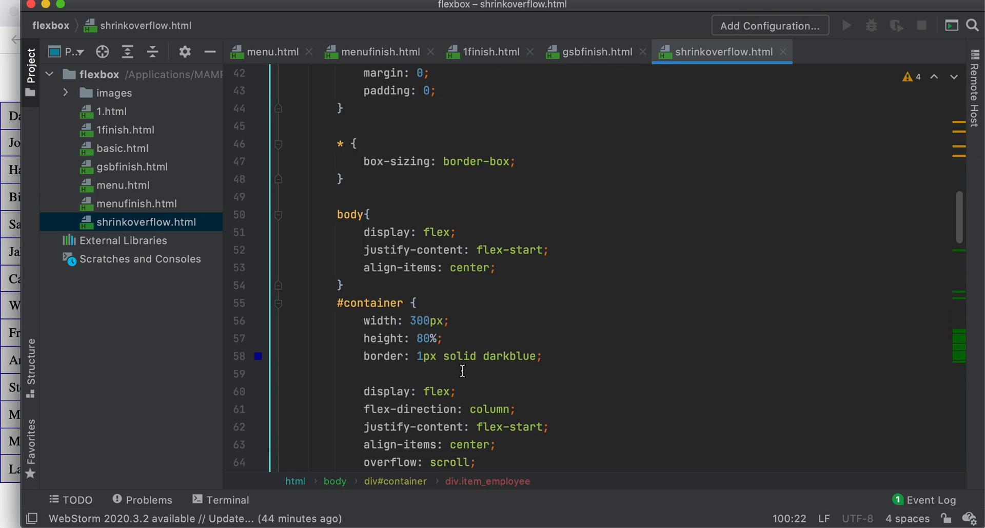
# Step: Set .item_employee to flex: 0 0 auto with a fixed 35px height
pyautogui.scroll(-3)
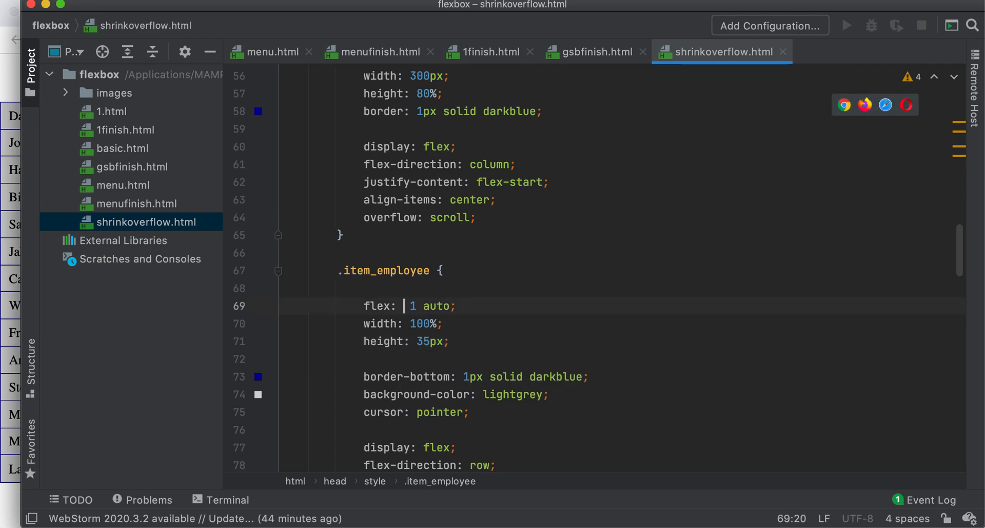
pyautogui.write('0')
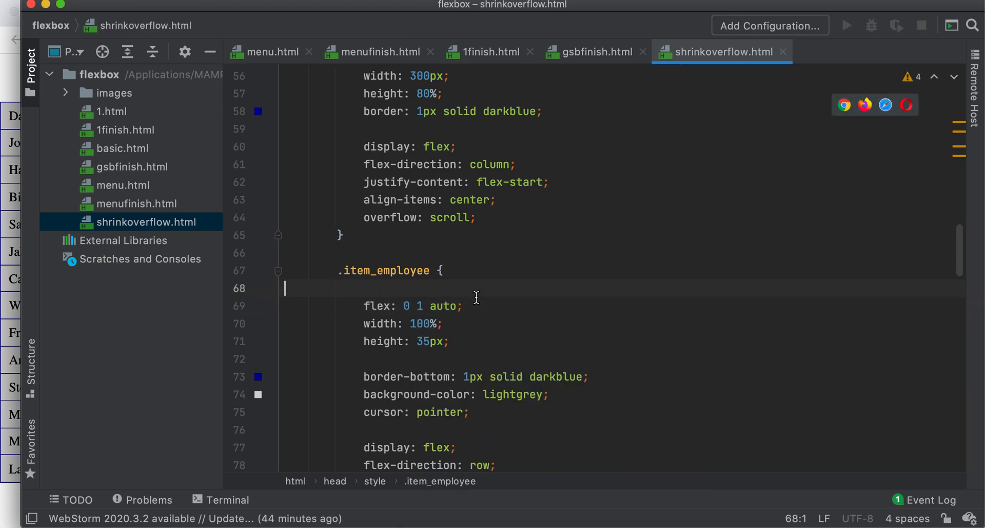
pyautogui.doubleClick(422, 341)
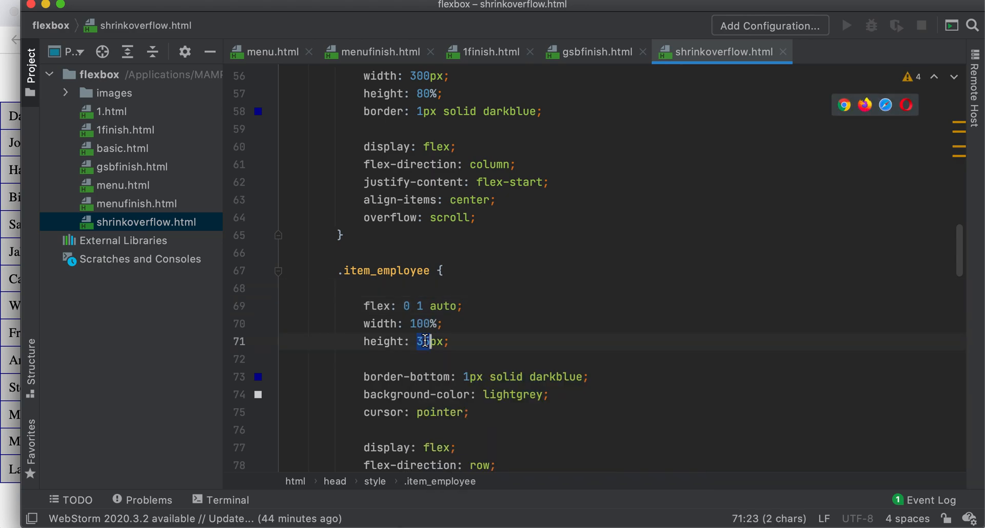
pyautogui.write('5')
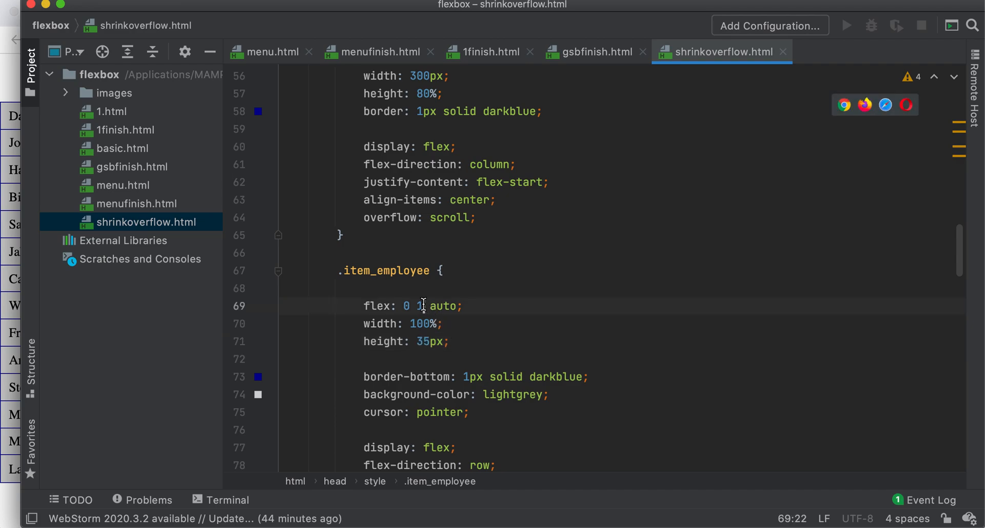
pyautogui.write('0')
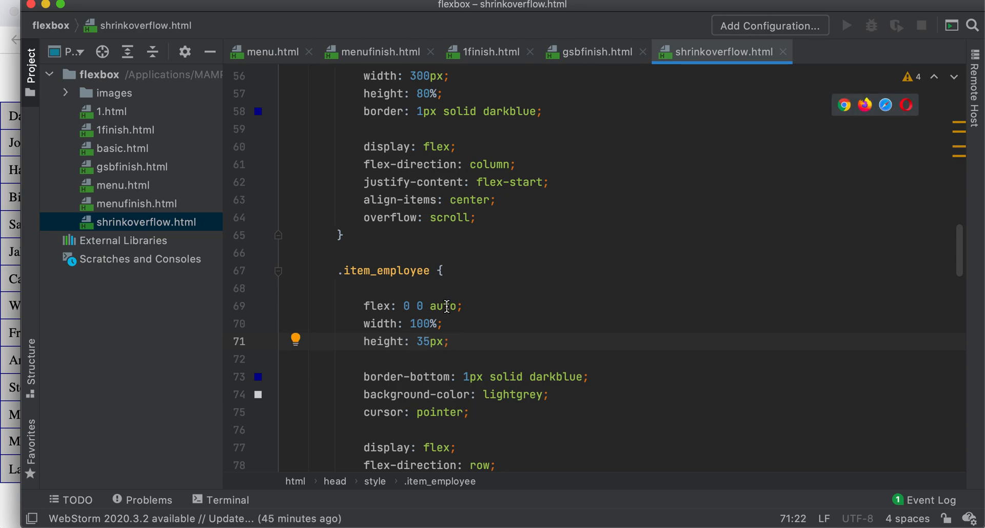
pyautogui.doubleClick(444, 306)
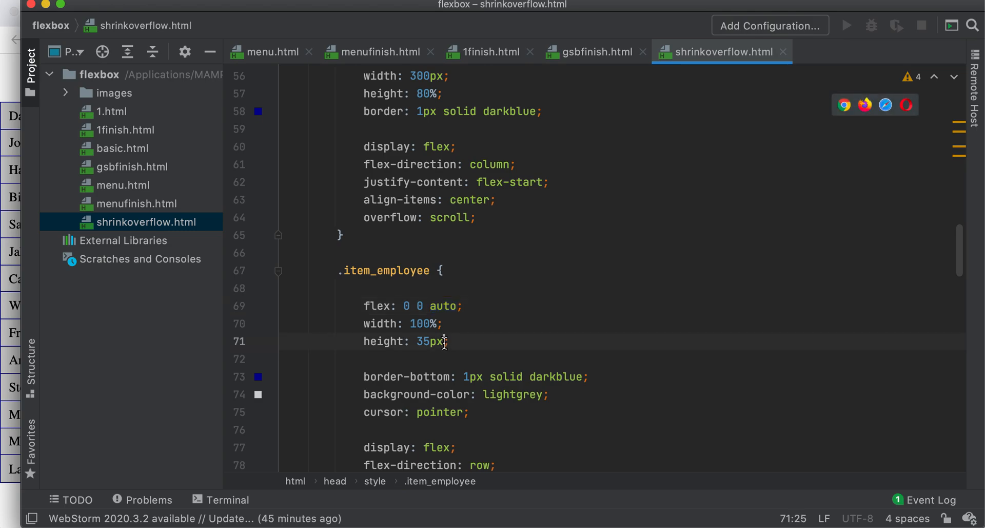
pyautogui.click(452, 306)
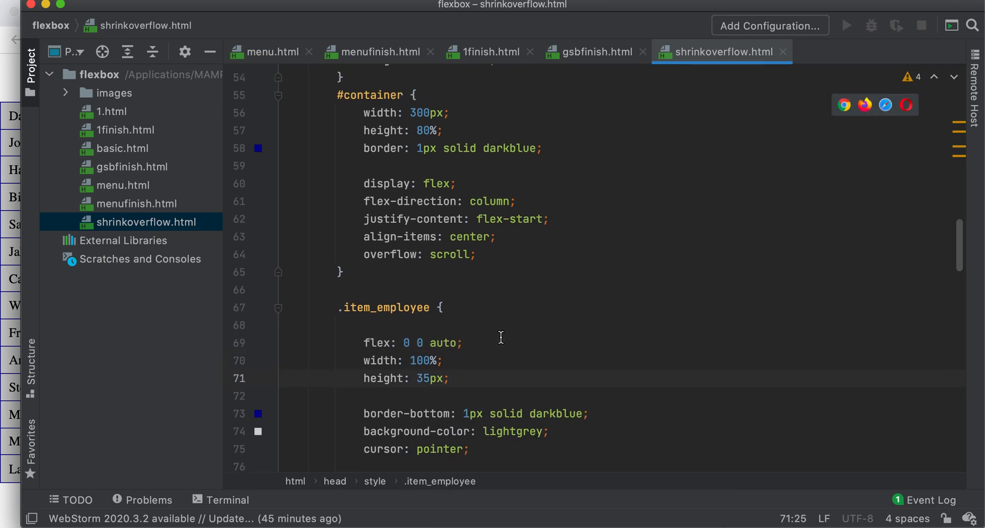
# Step: Capture the preview and draw a red arrow down beside the list to the Larry Last row
pyautogui.doubleClick(490, 217)
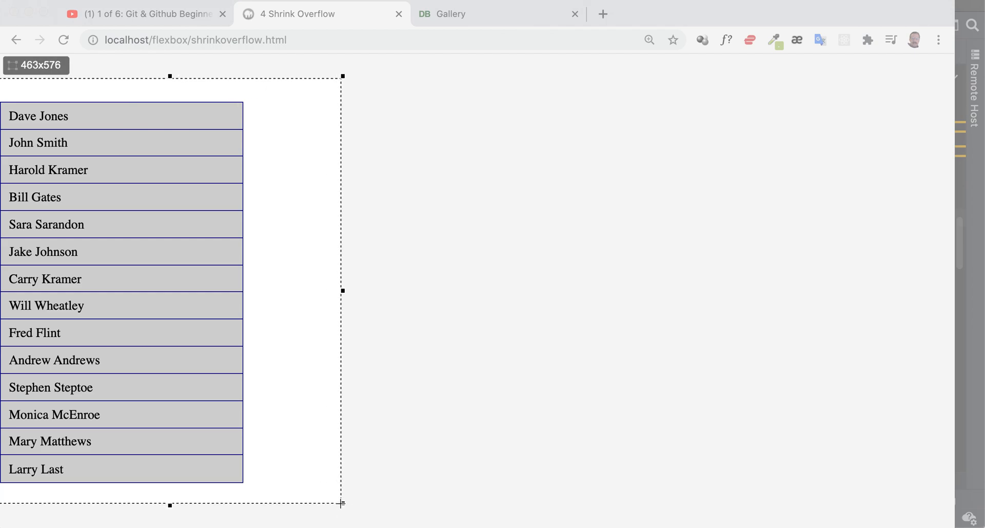
pyautogui.click(341, 504)
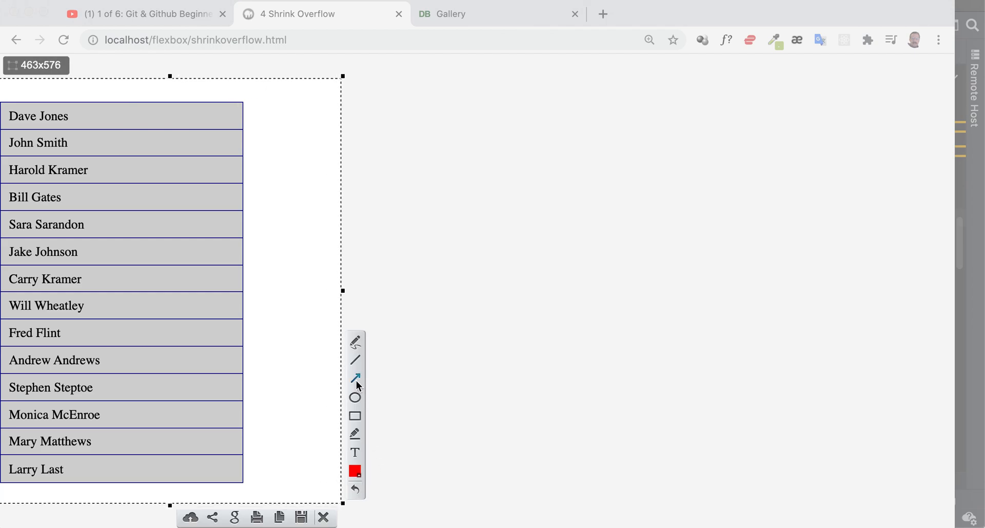
pyautogui.moveTo(272, 113); pyautogui.dragTo(272, 145)
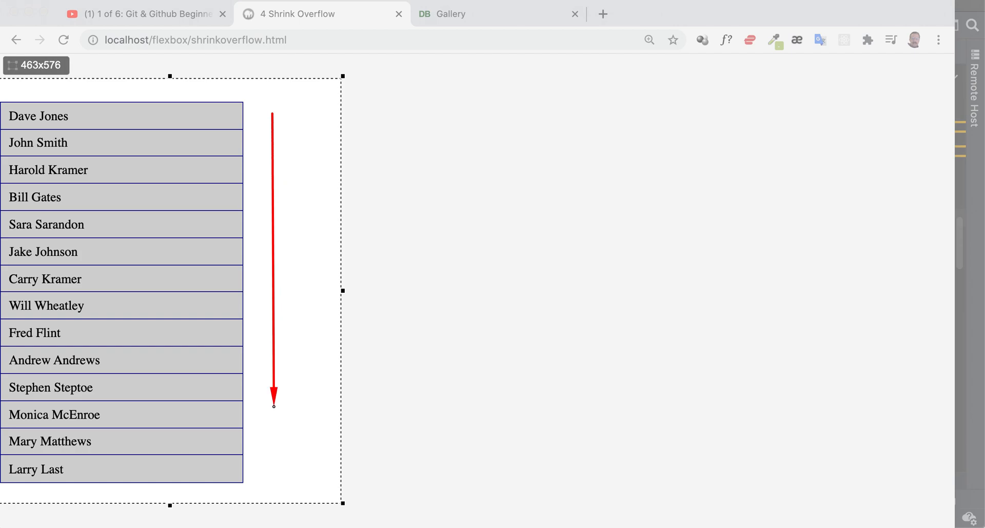
pyautogui.moveTo(273, 405); pyautogui.dragTo(269, 471)
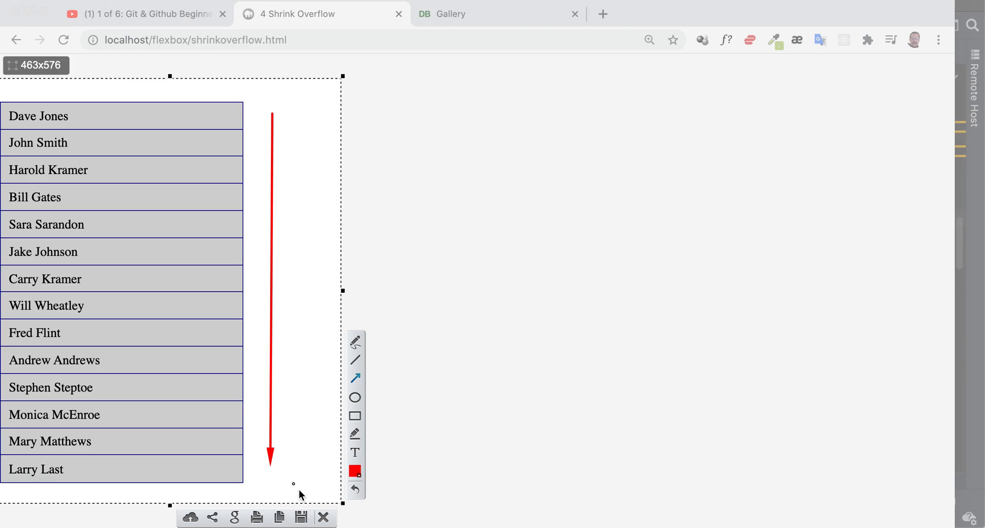
pyautogui.moveTo(278, 263)
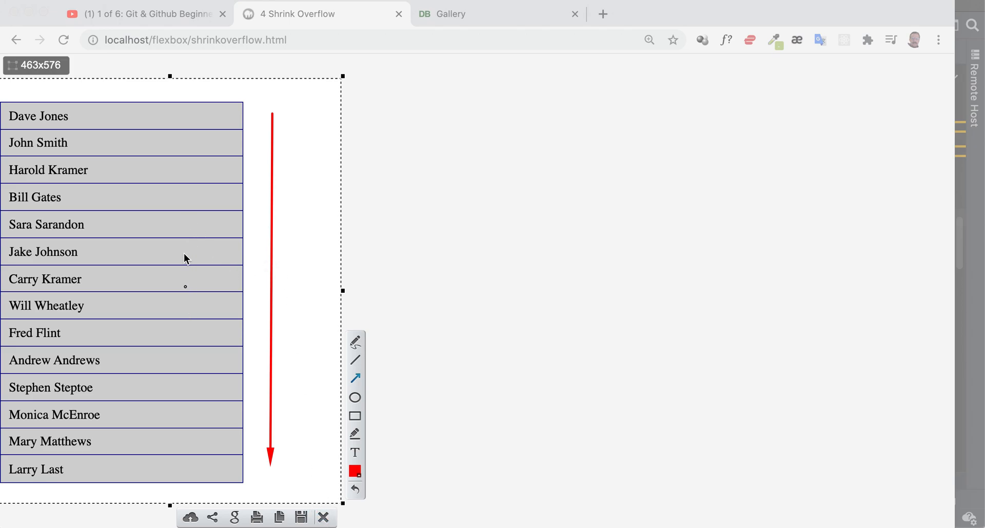
pyautogui.moveTo(305, 245)
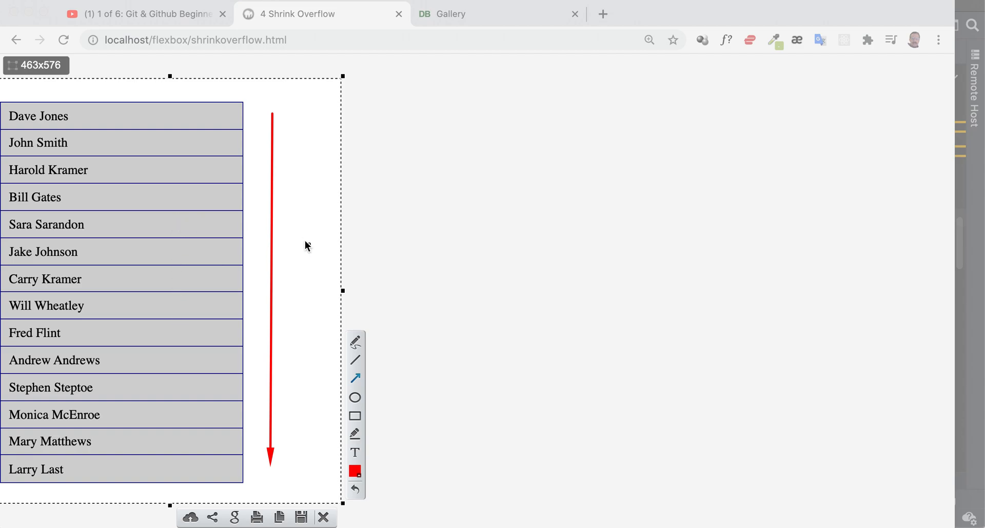
pyautogui.moveTo(279, 224)
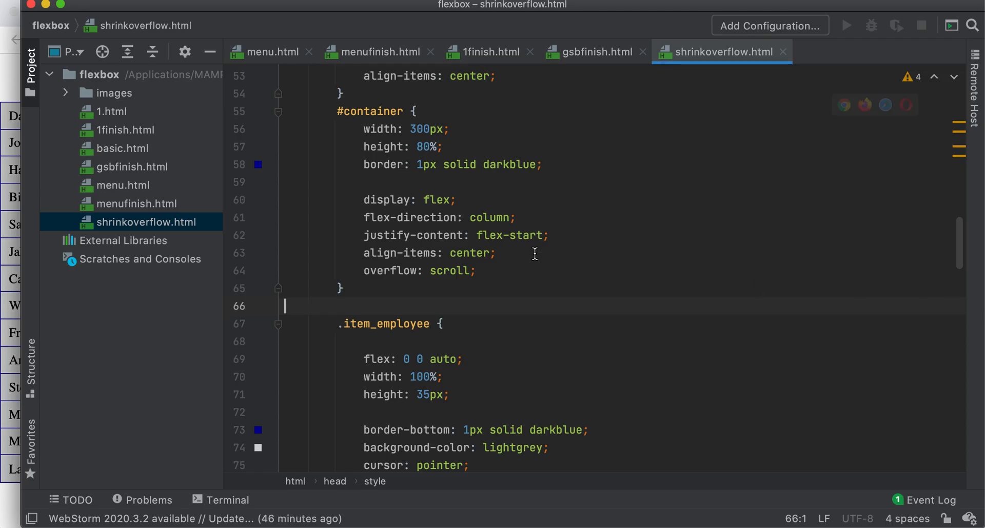
pyautogui.click(486, 218)
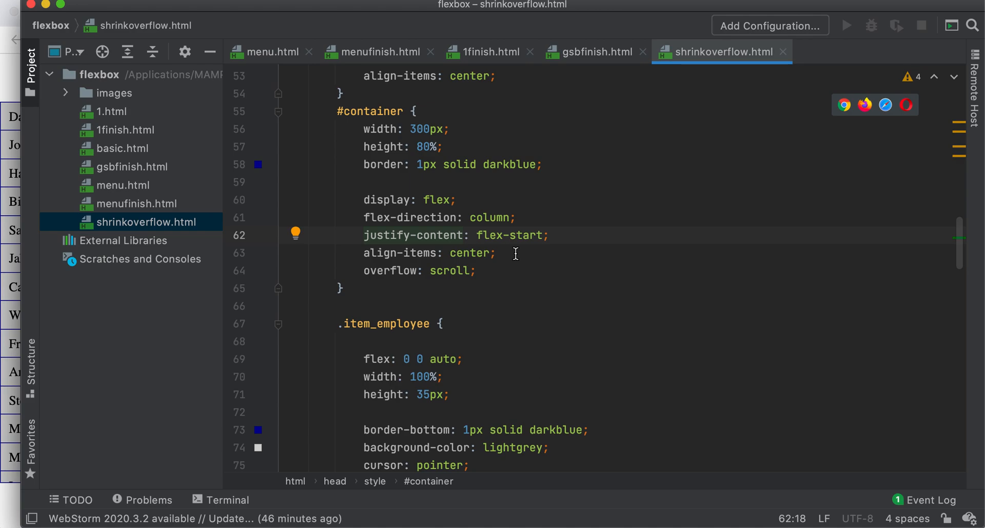
# Step: Hover rows of the employee list to check the colour, then return to shrinkoverflow.html in WebStorm
pyautogui.scroll(-3)
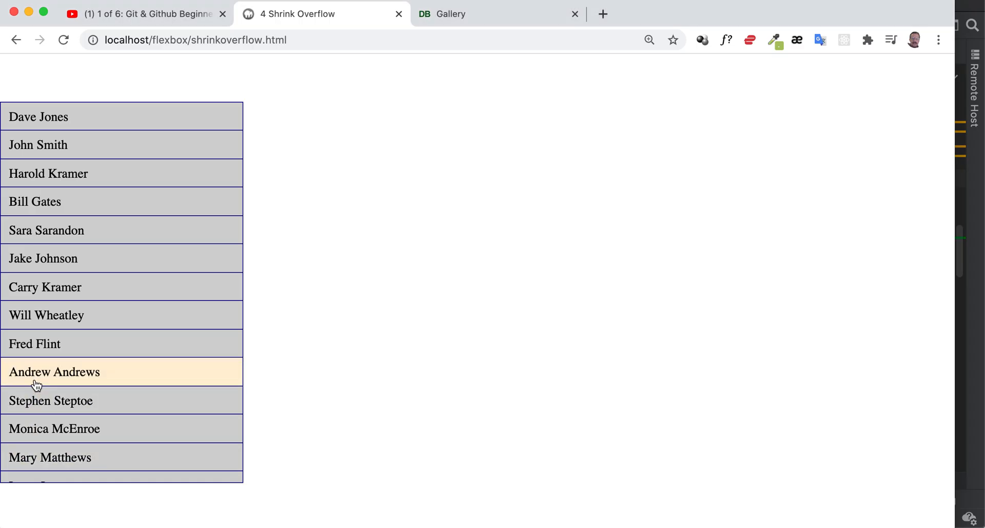
pyautogui.moveTo(979, 358)
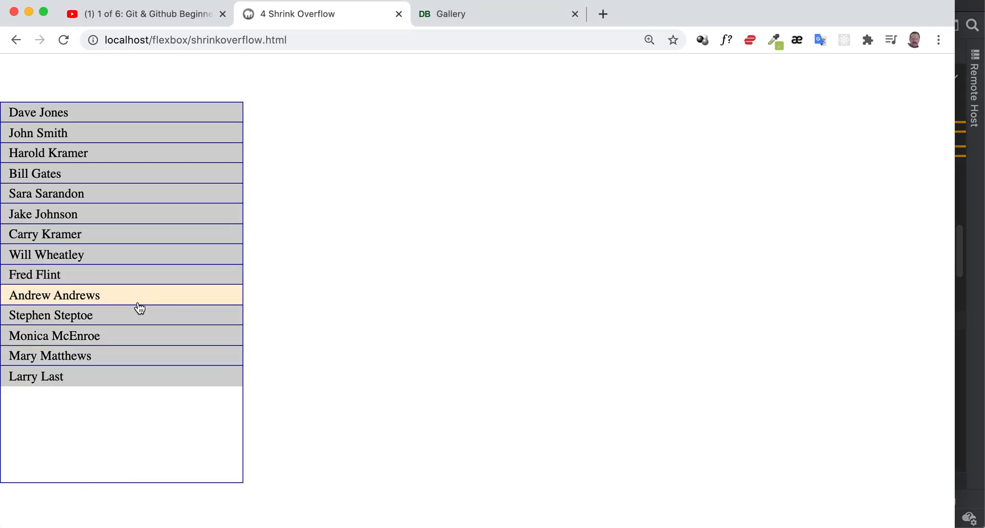
pyautogui.moveTo(124, 125)
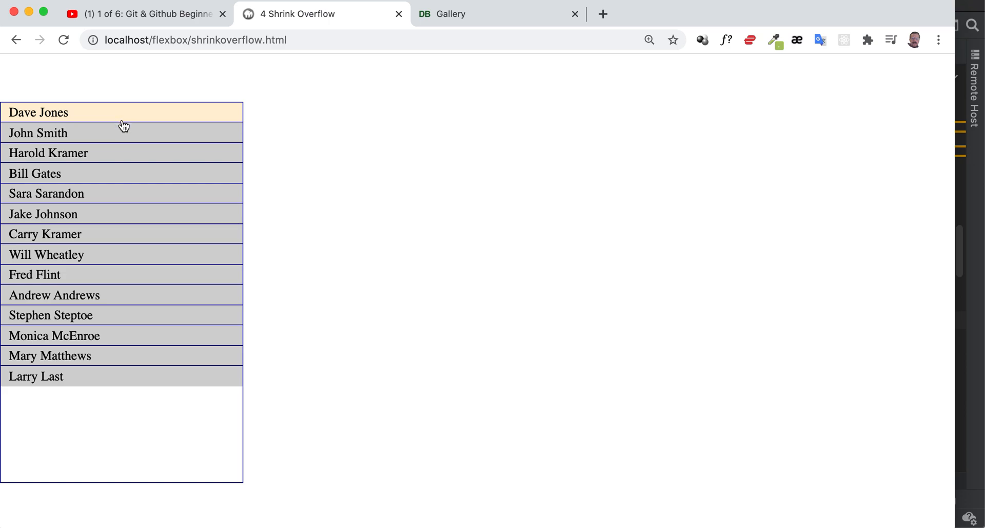
pyautogui.moveTo(386, 326)
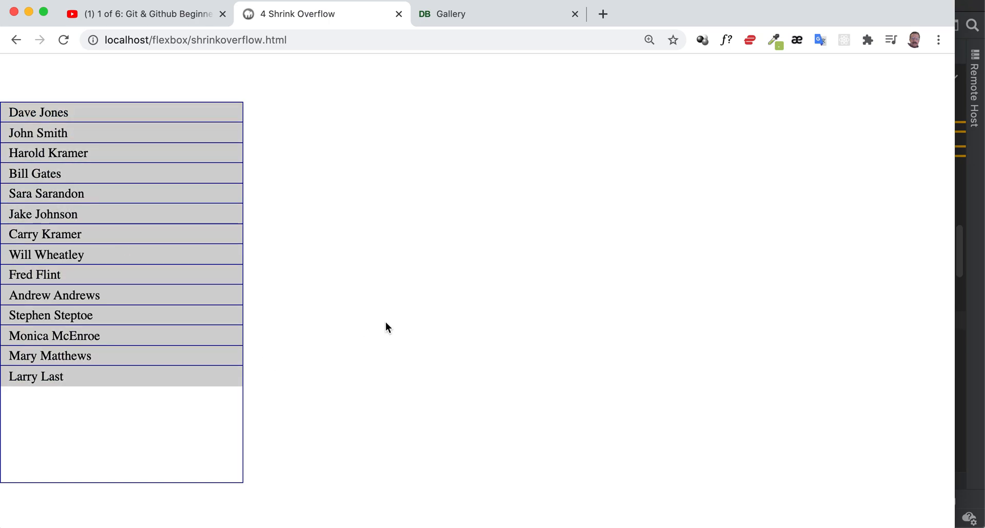
pyautogui.moveTo(144, 132)
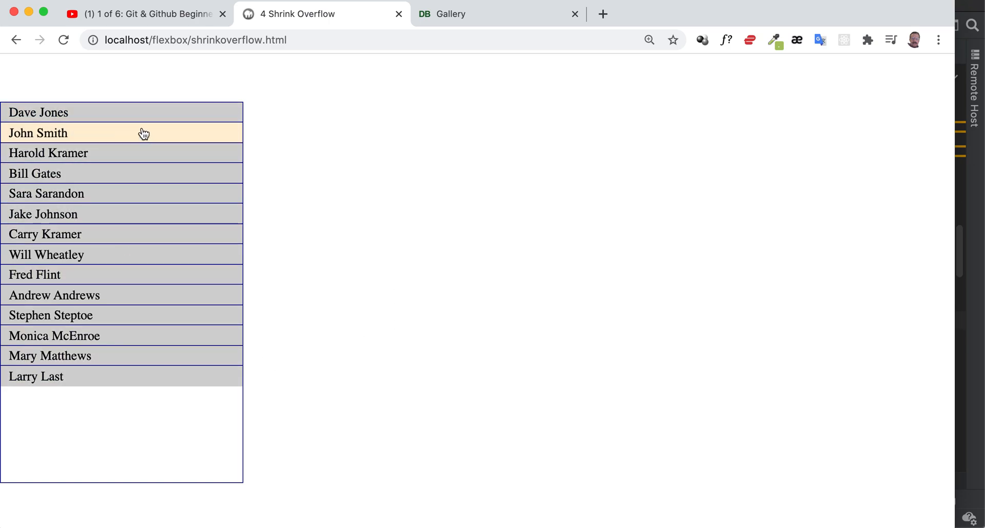
pyautogui.moveTo(136, 119)
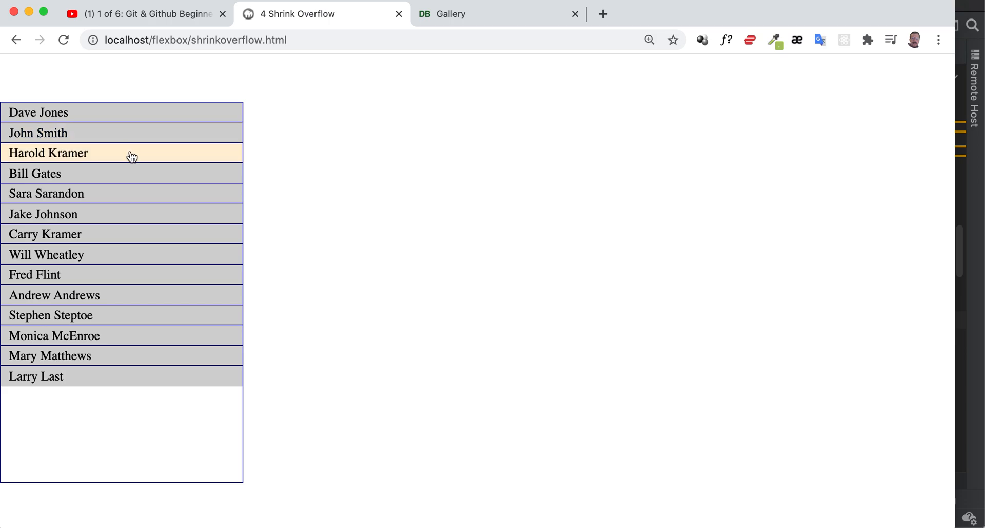
pyautogui.moveTo(126, 405)
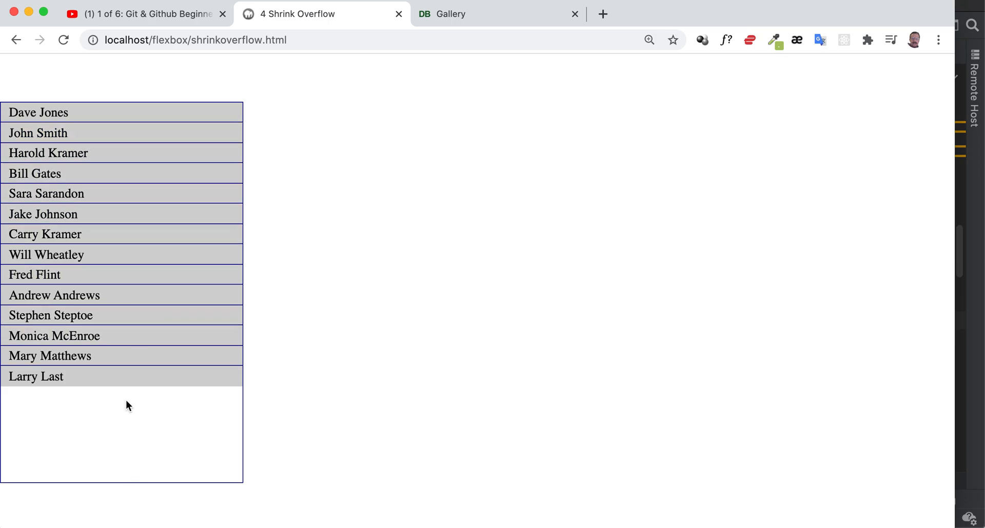
pyautogui.click(90, 424)
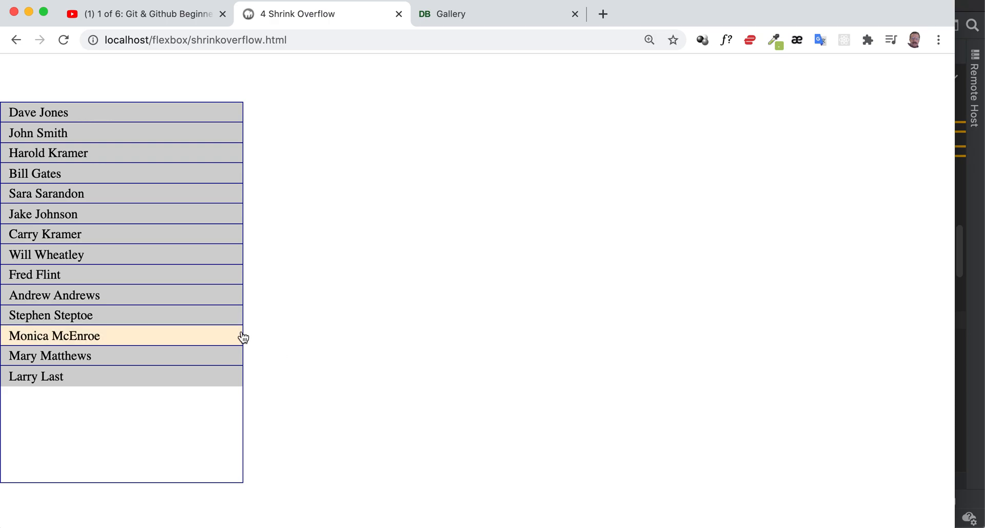
pyautogui.moveTo(390, 235)
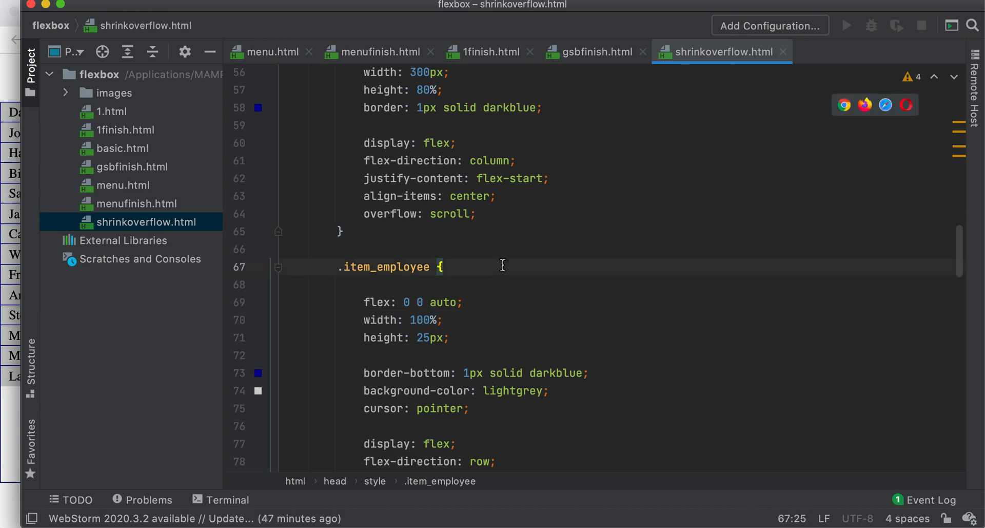
# Step: Copy the flex comment from gsbfinish.html into .item_employee and set it to flex-grow 0, flex-shrink 0, flex-basis auto
pyautogui.click(377, 52)
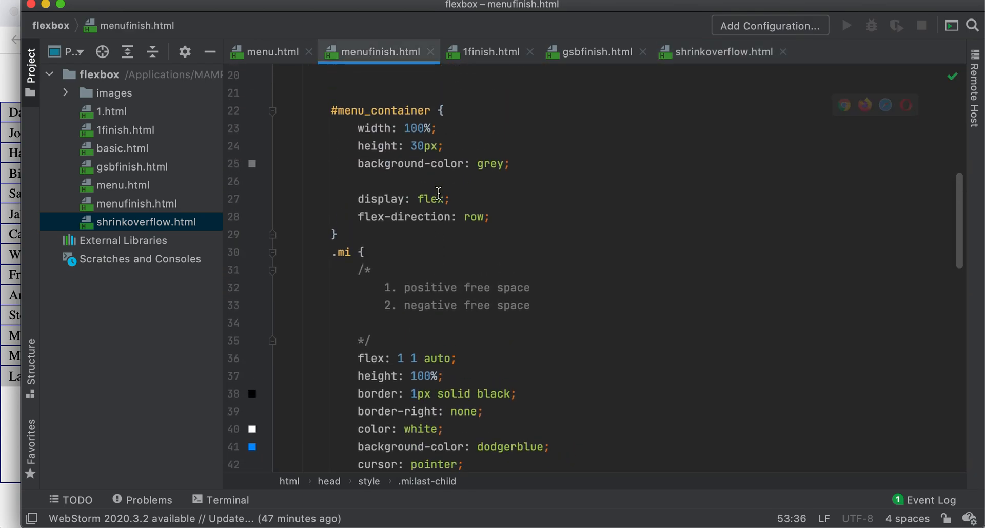
pyautogui.click(596, 51)
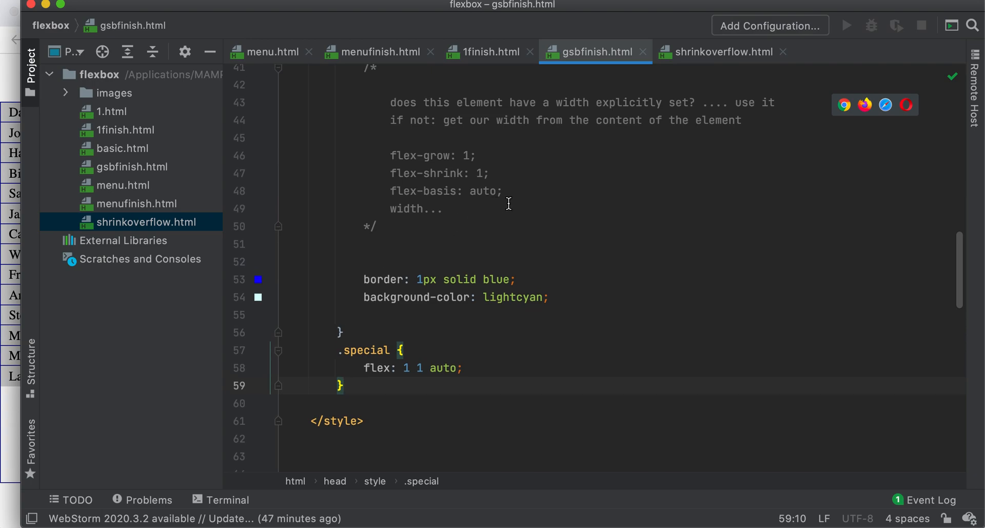
pyautogui.moveTo(390, 155); pyautogui.dragTo(503, 191)
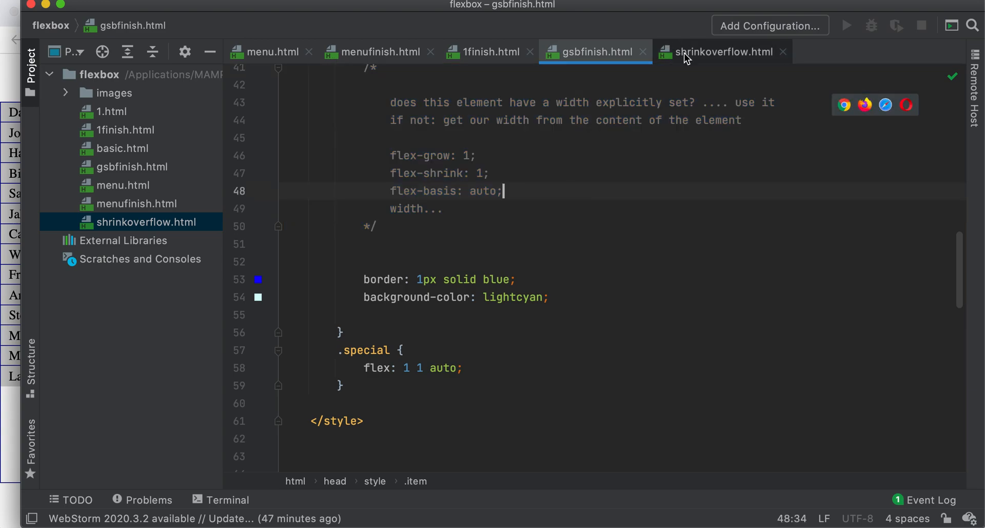
pyautogui.click(723, 51)
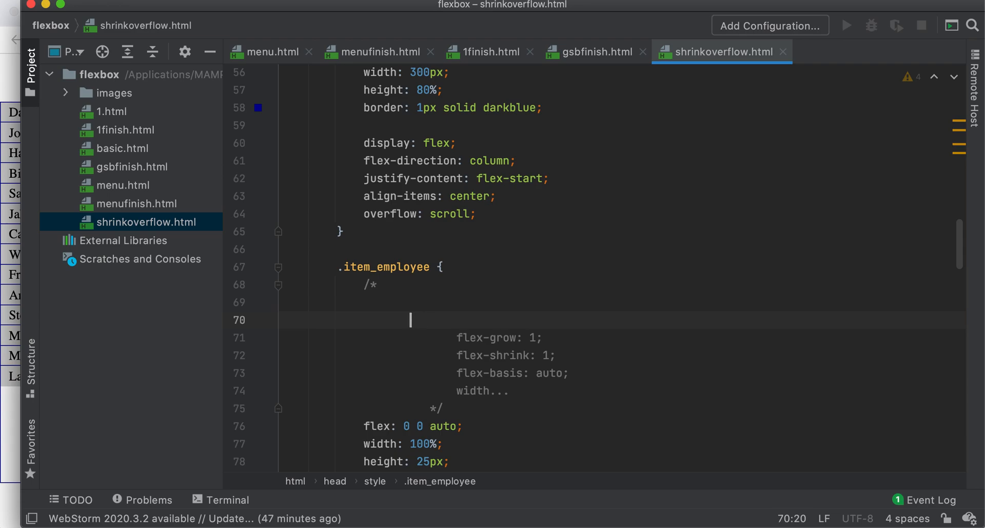
pyautogui.press('Home')
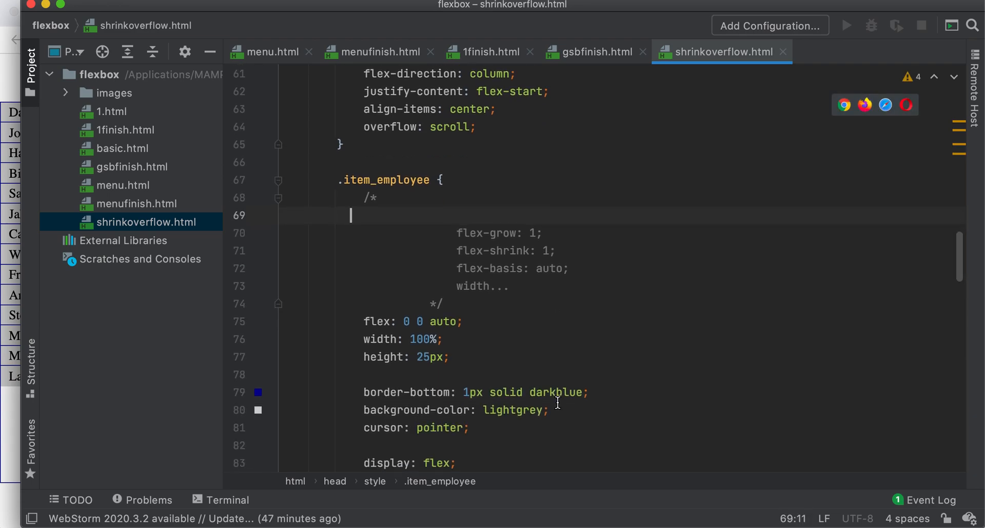
pyautogui.doubleClick(482, 286)
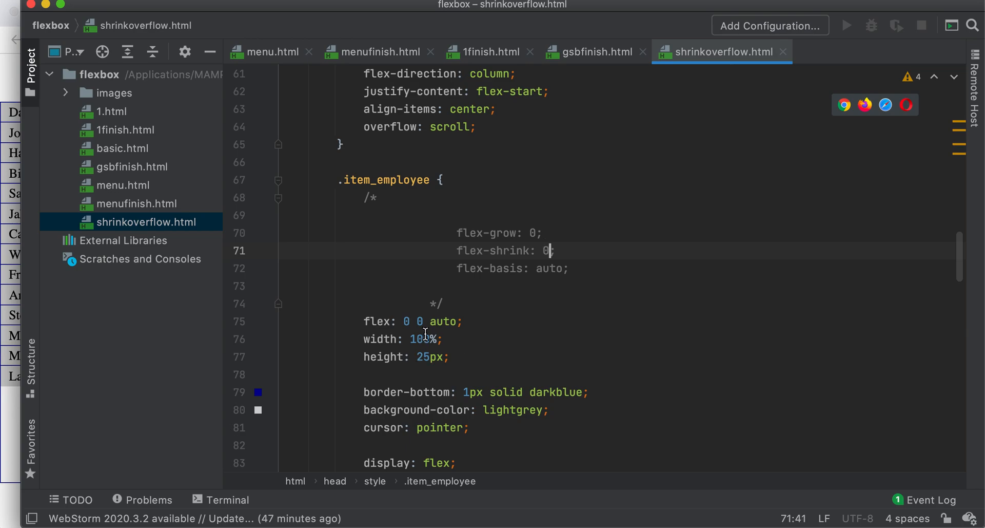
pyautogui.click(445, 322)
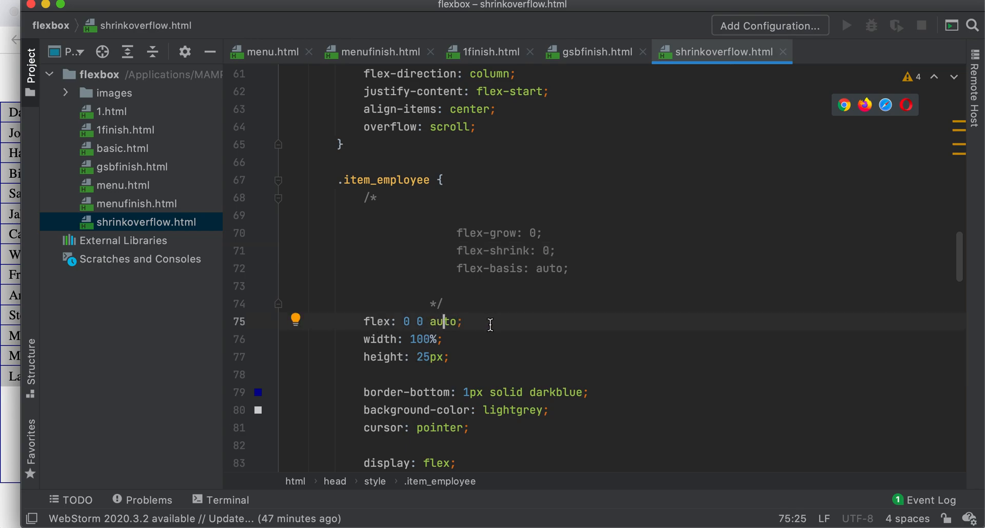
# Step: Raise the row height to 65px and point out the container's overflow: scroll declaration
pyautogui.scroll(-3)
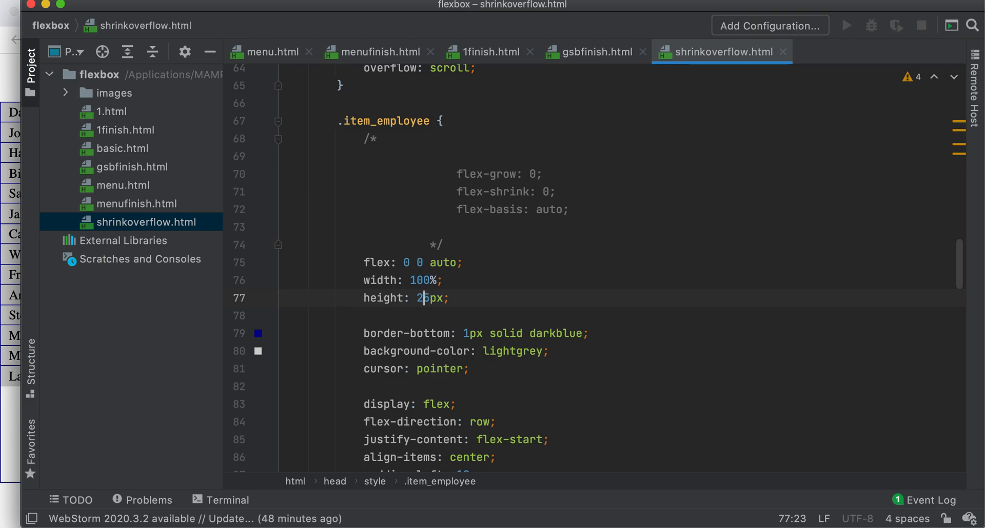
pyautogui.press('Backspace')
pyautogui.write('6')
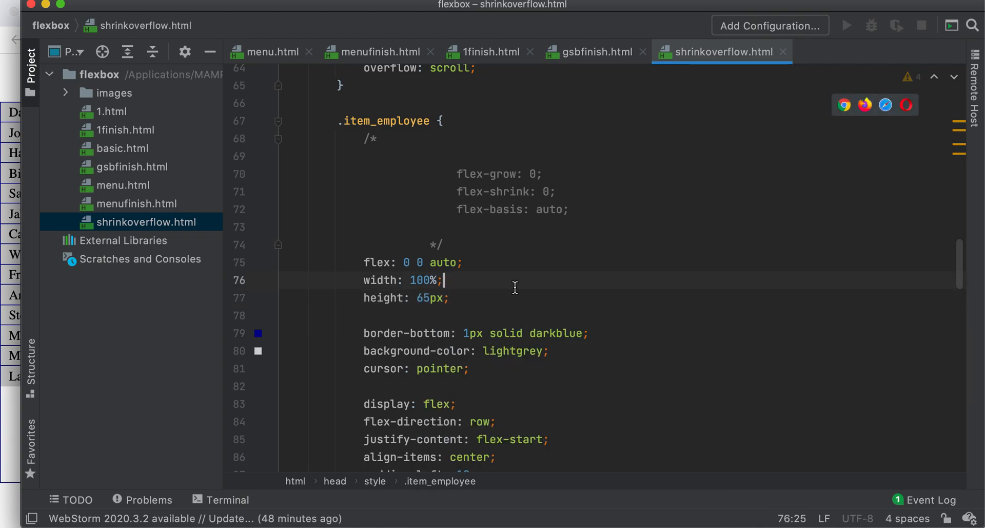
pyautogui.scroll(3)
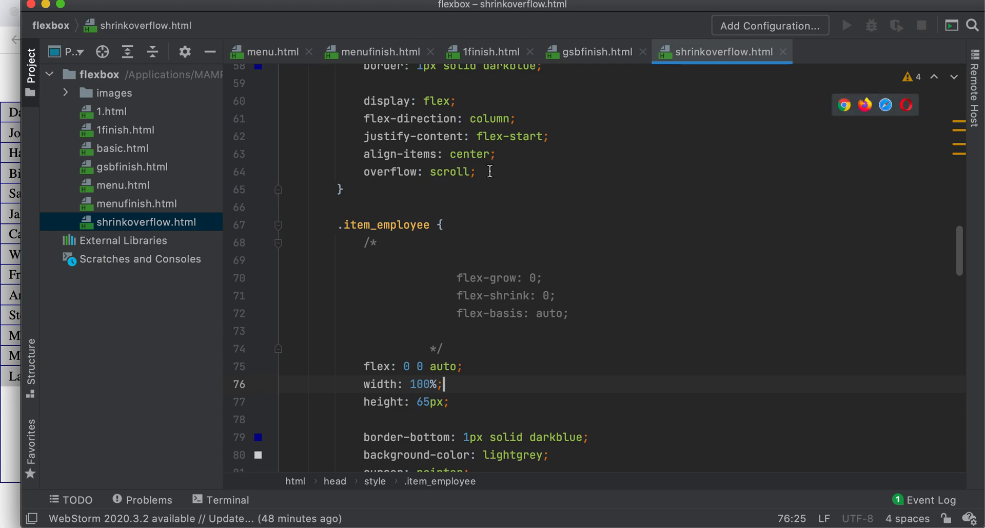
pyautogui.doubleClick(417, 172)
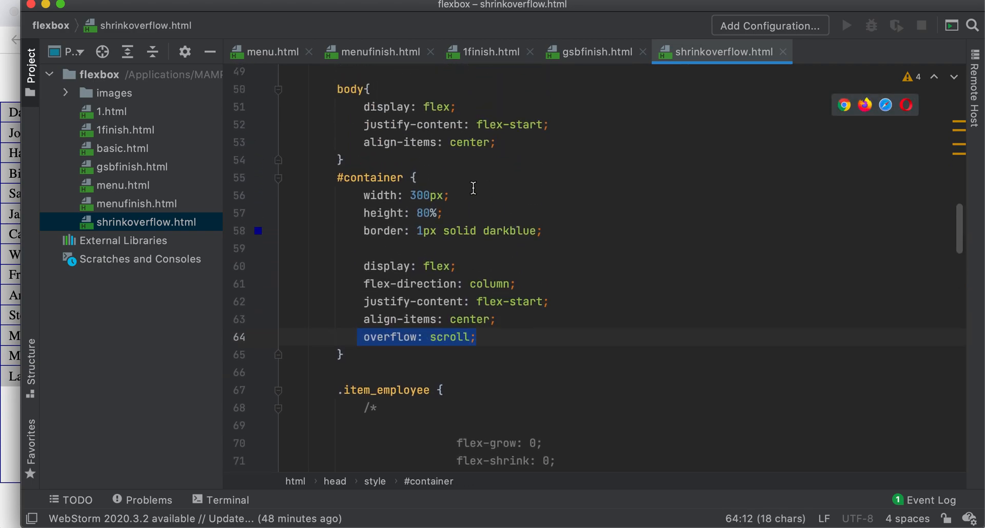
# Step: Preview the taller 65px rows overflowing the bordered container in Chrome
pyautogui.click(386, 177)
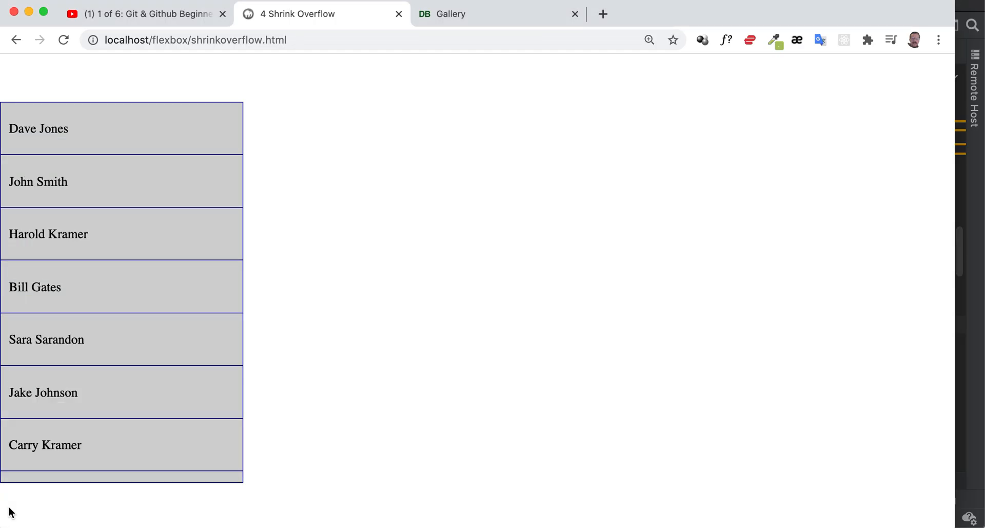
pyautogui.scroll(-3)
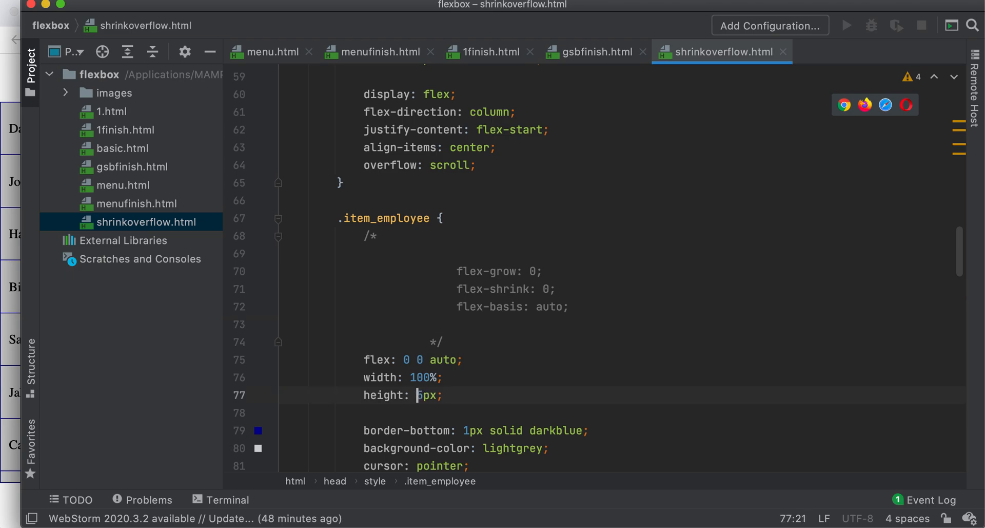
# Step: Set the row height to 35px, select the last seven employee entries, and clear the shrink value in flex: 0 0 auto
pyautogui.scroll(-3)
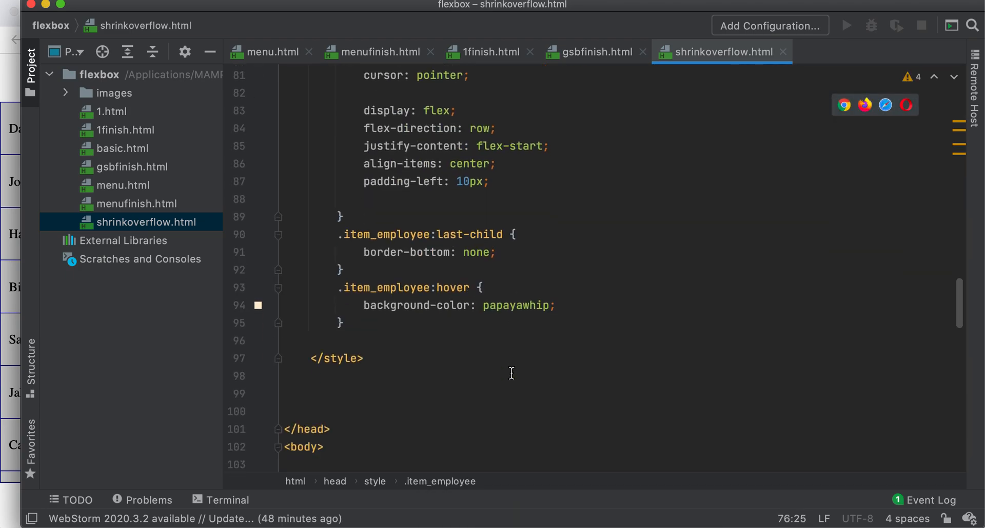
pyautogui.scroll(-3)
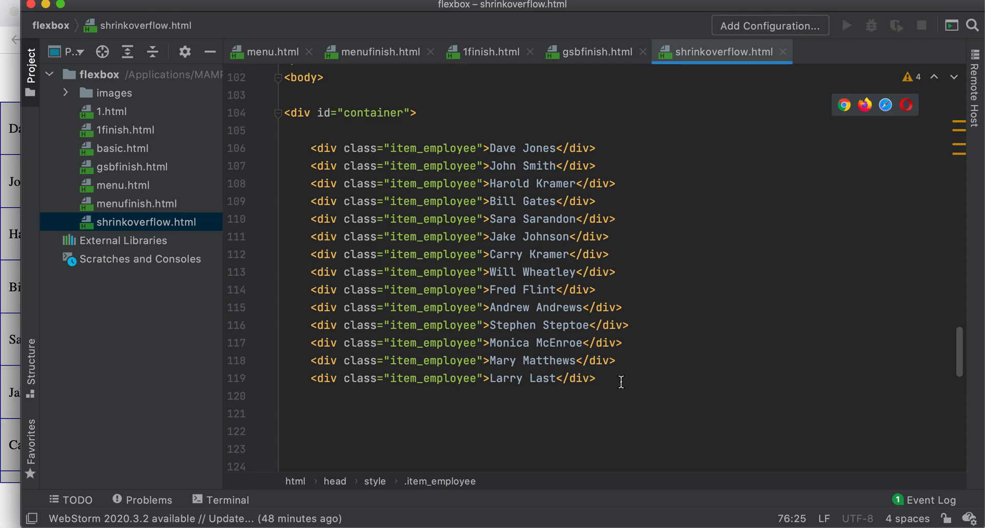
pyautogui.moveTo(290, 271); pyautogui.dragTo(595, 377)
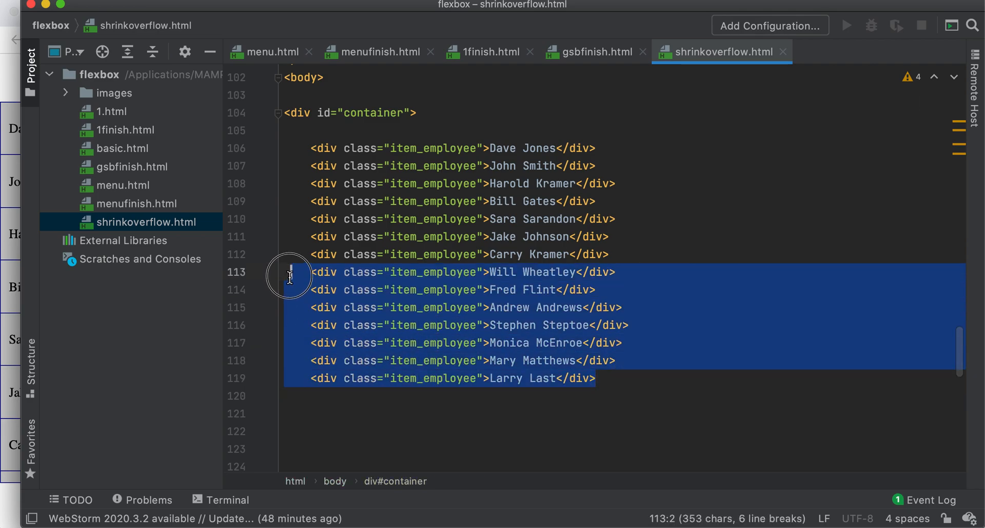
pyautogui.click(396, 413)
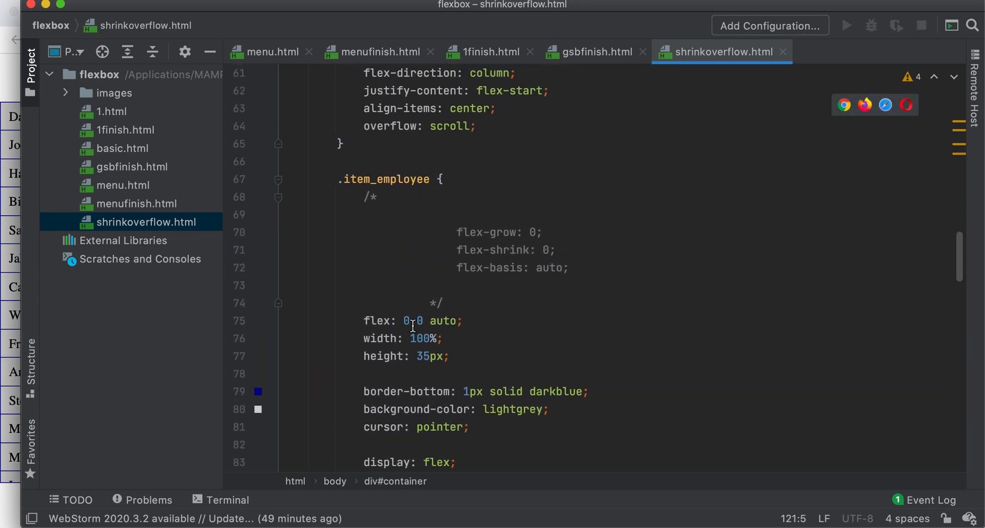
pyautogui.click(412, 320)
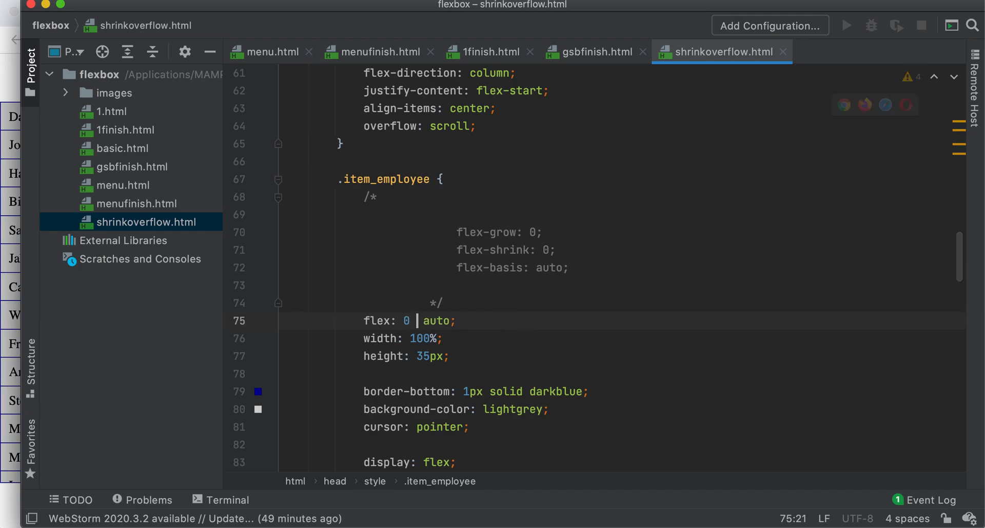
# Step: Set flex-shrink to 1 and duplicate the last six employee entries so the rows squeeze to fit the container
pyautogui.write('1')
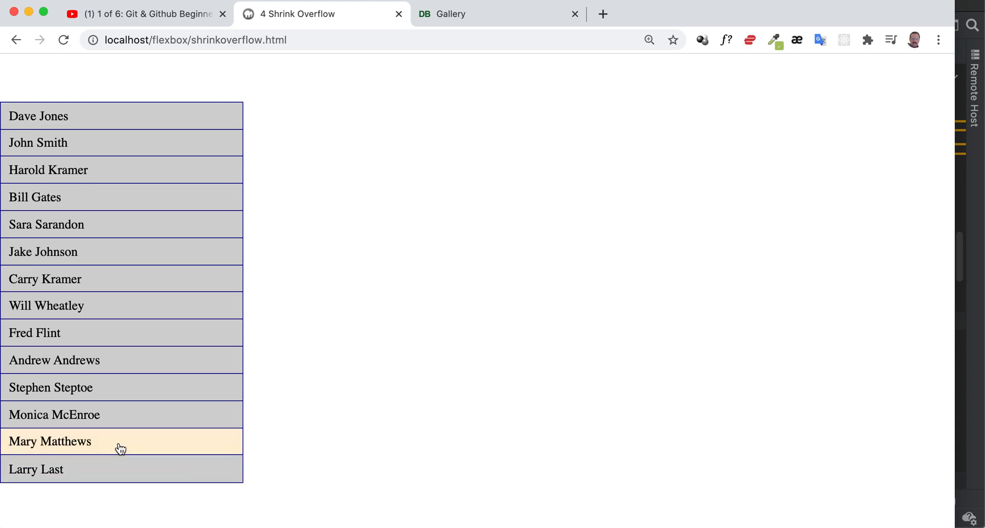
pyautogui.moveTo(980, 413)
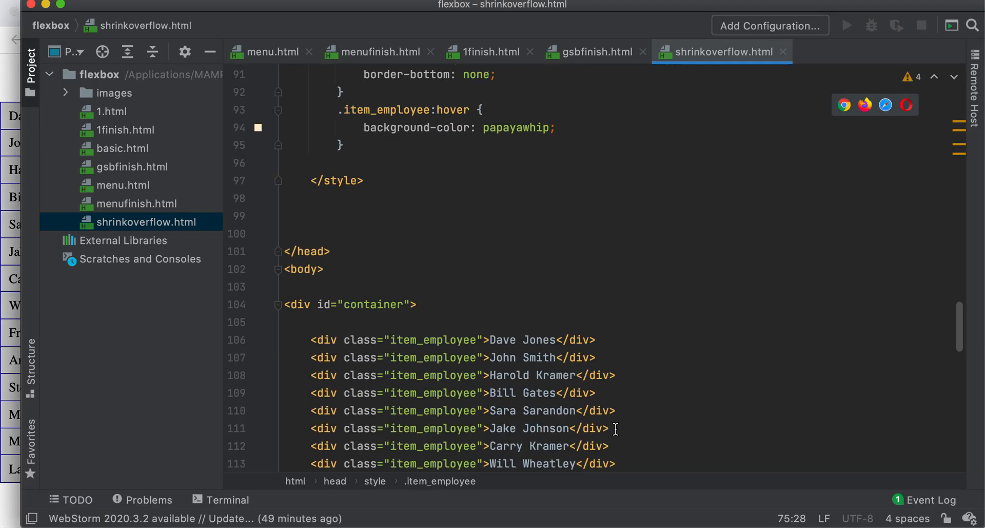
pyautogui.moveTo(340, 276); pyautogui.dragTo(595, 330)
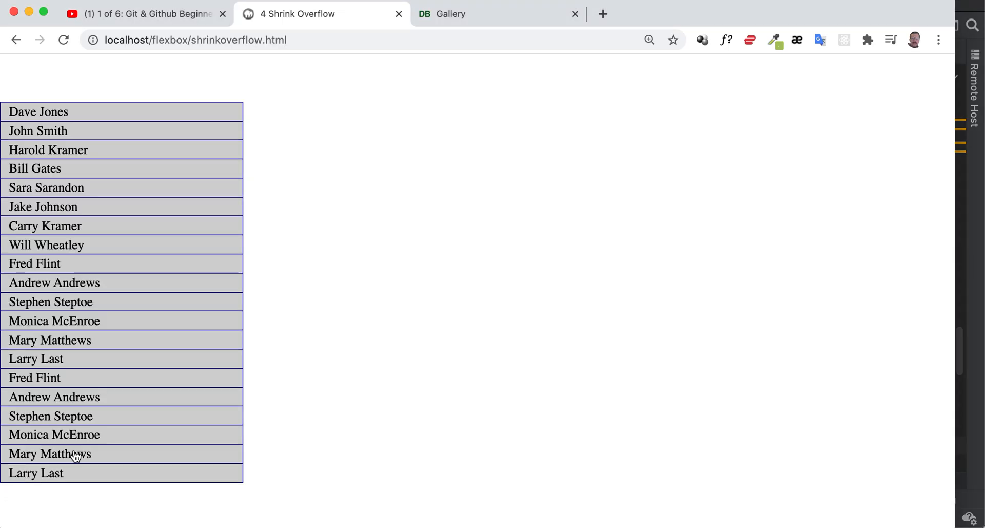
pyautogui.moveTo(201, 415)
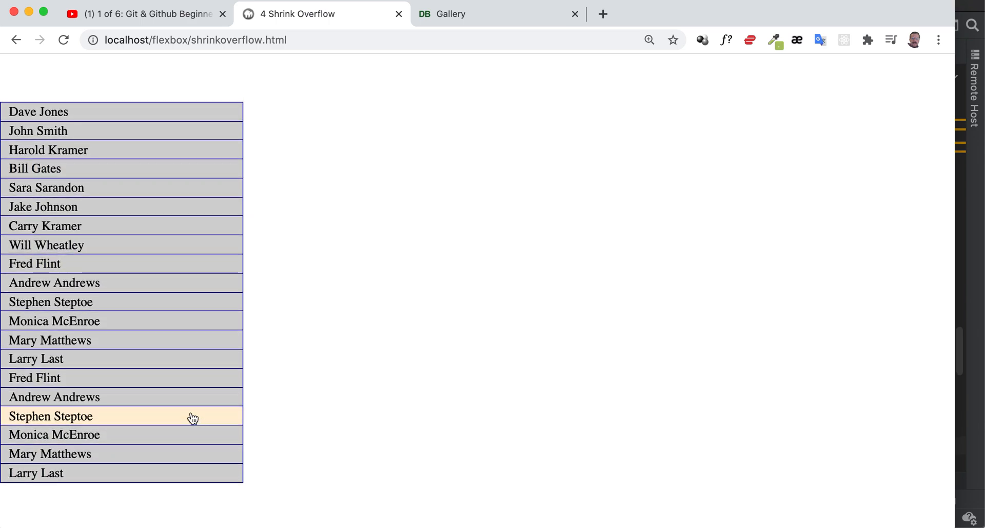
pyautogui.moveTo(103, 473)
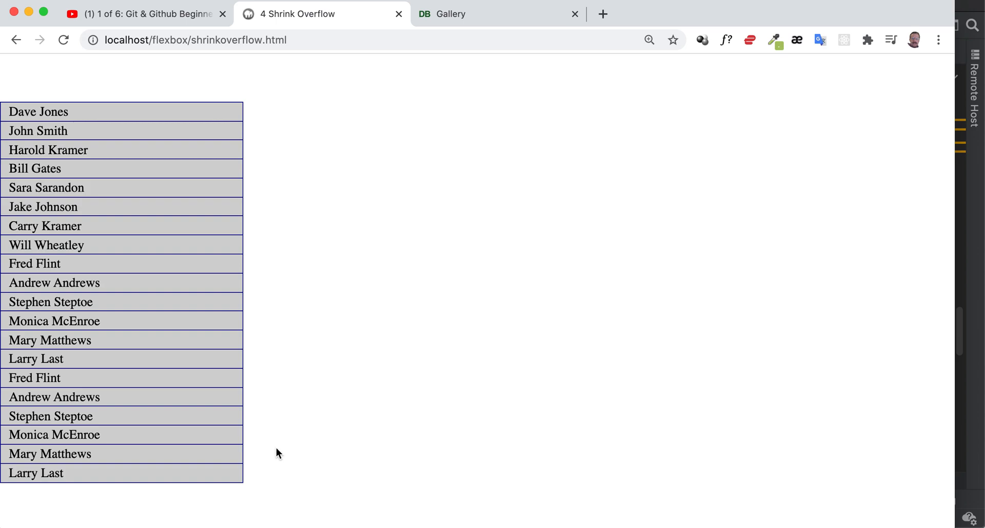
pyautogui.moveTo(251, 498)
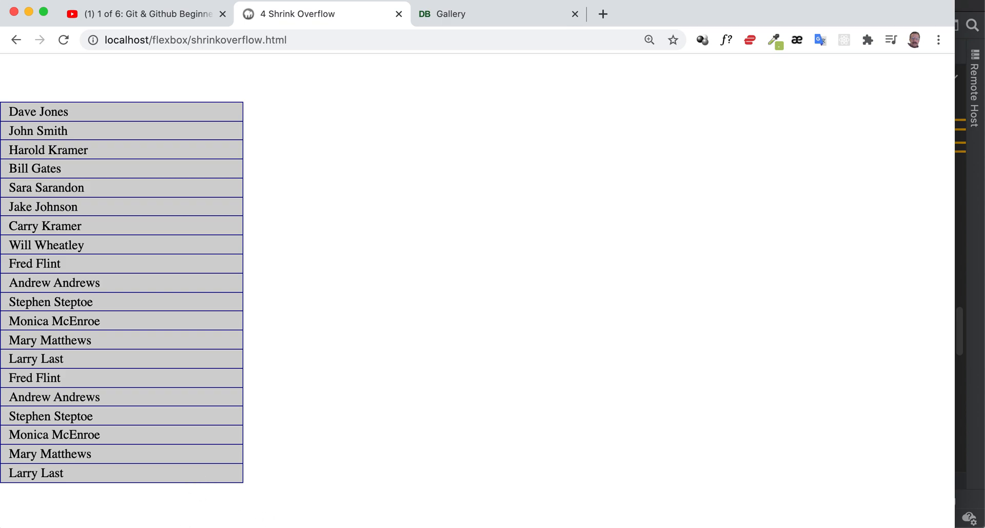
pyautogui.moveTo(261, 521)
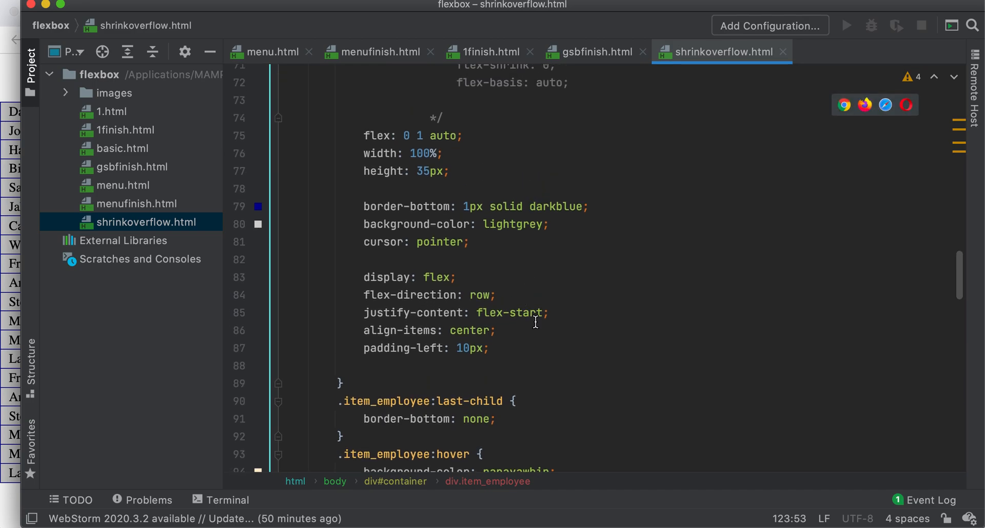
# Step: Change the flex shorthand back to 0 0 auto and thicken the #container border to 5px
pyautogui.click(411, 136)
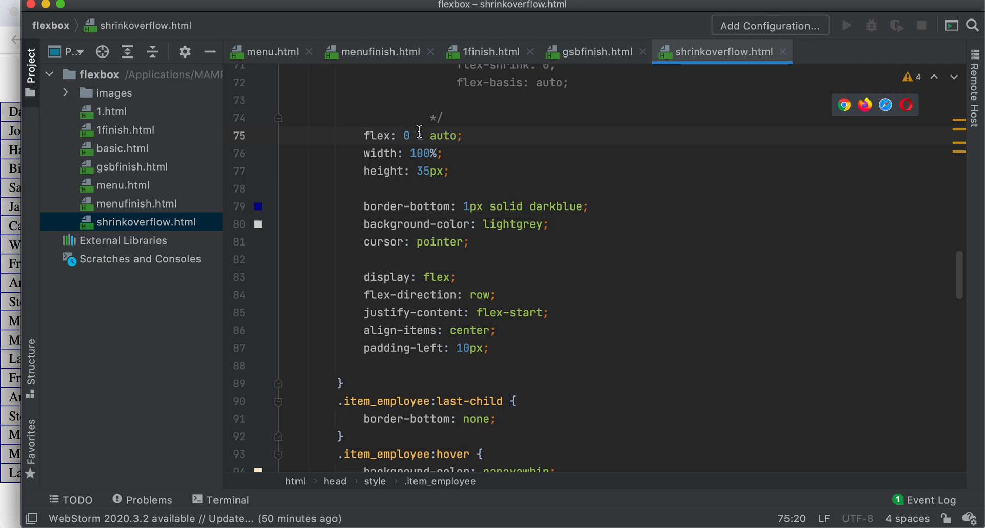
pyautogui.write('0')
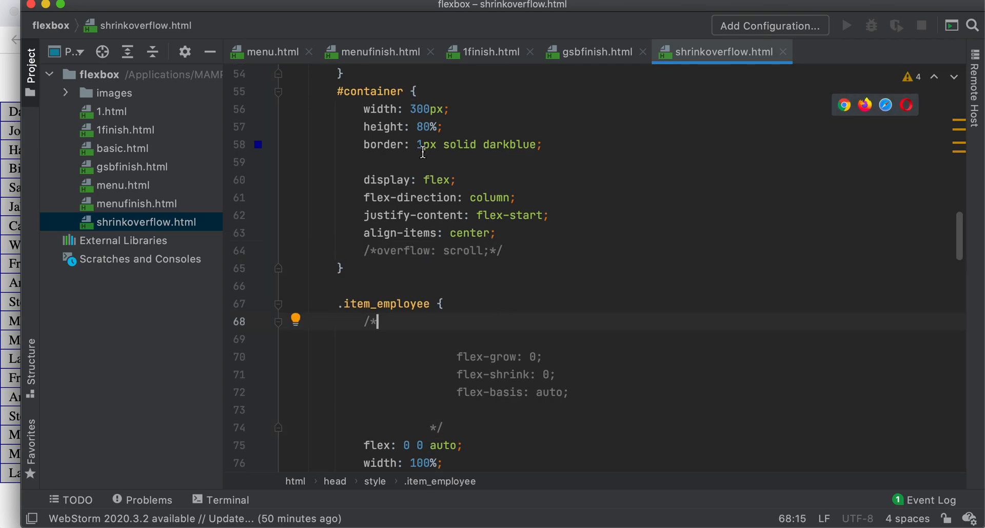
pyautogui.write('5')
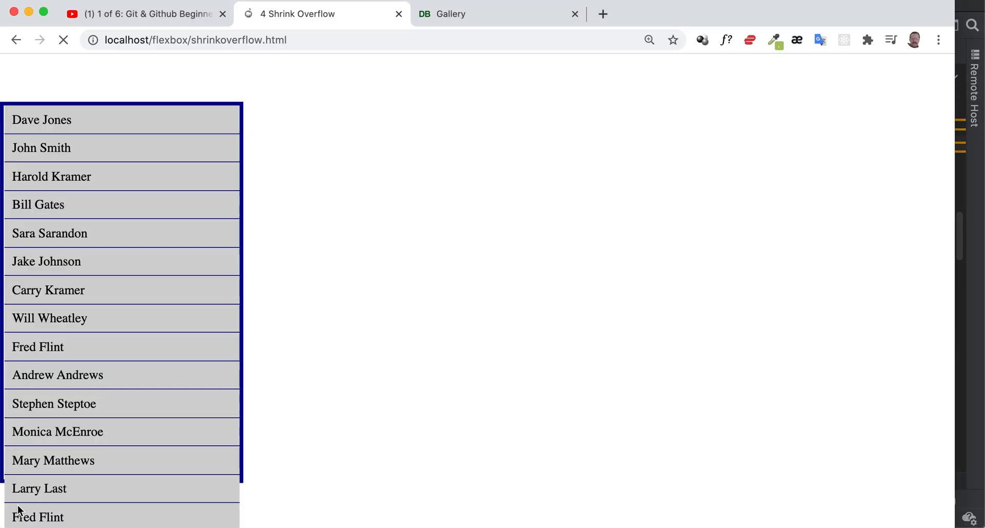
# Step: Scroll the preview to see full-height rows spilling past the thick-bordered container
pyautogui.scroll(-3)
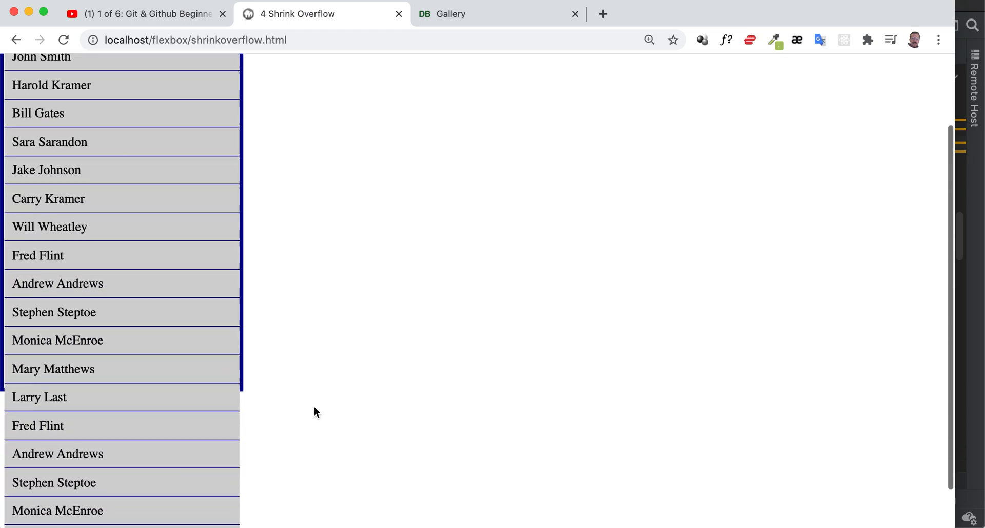
pyautogui.scroll(-3)
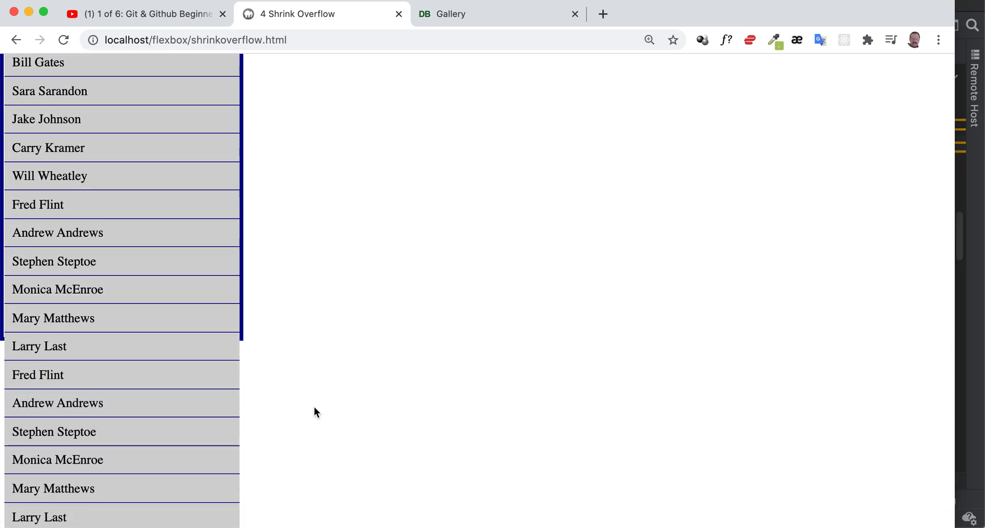
pyautogui.moveTo(245, 349)
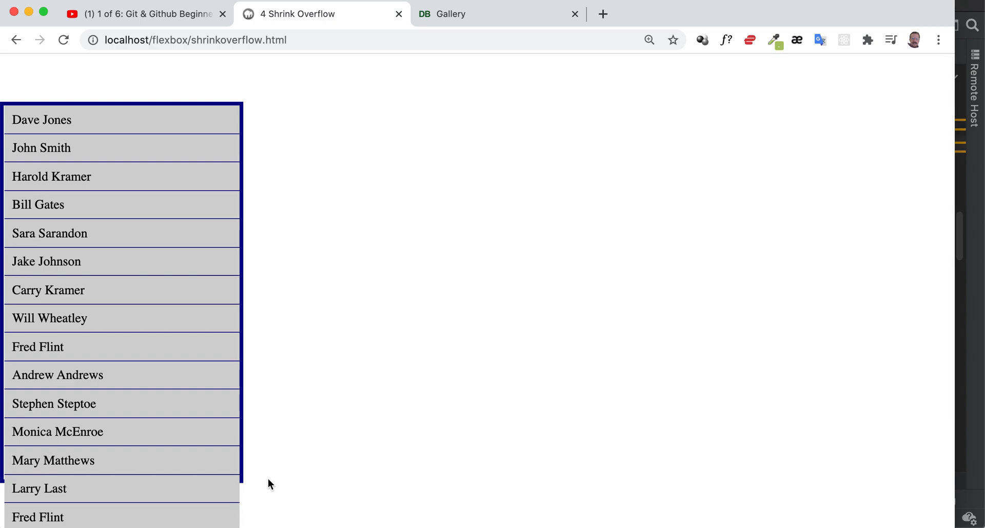
pyautogui.moveTo(250, 487)
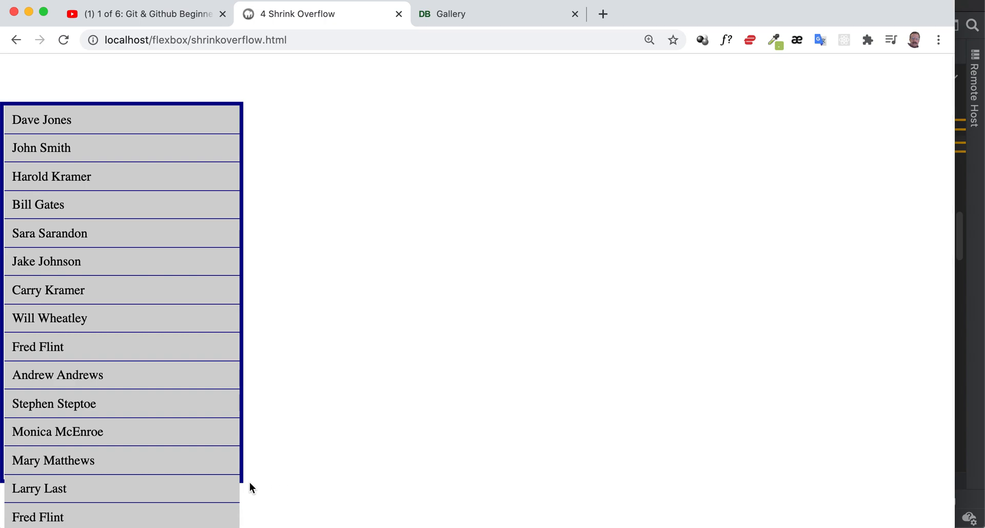
pyautogui.moveTo(237, 445)
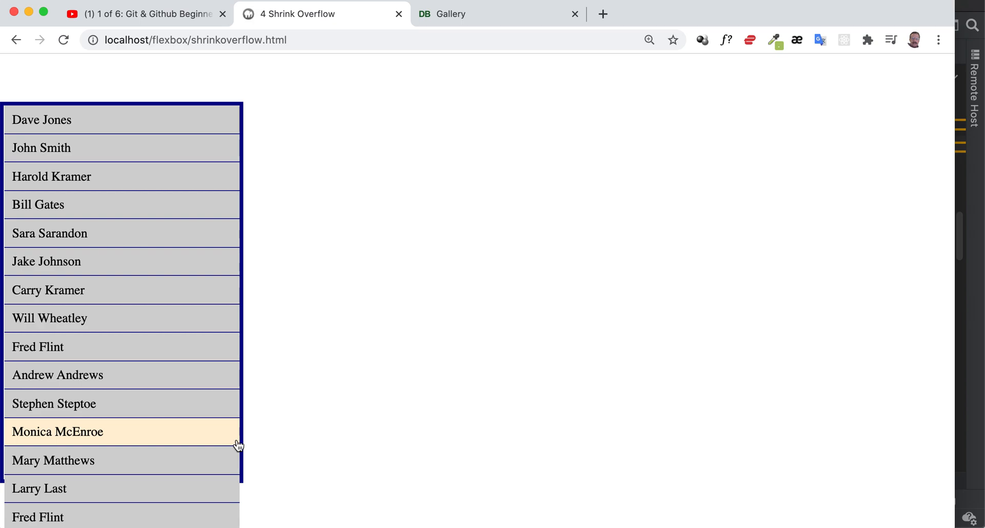
pyautogui.moveTo(234, 404)
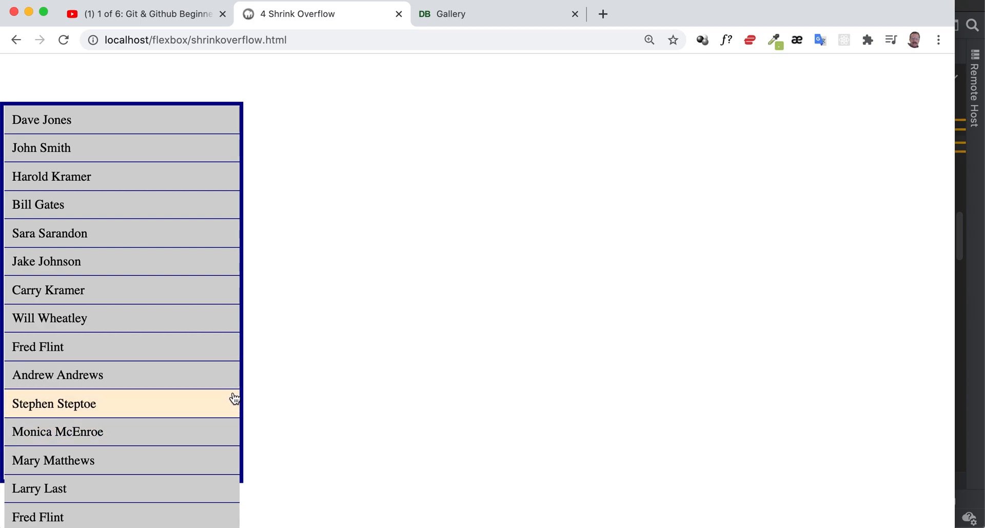
pyautogui.moveTo(237, 400)
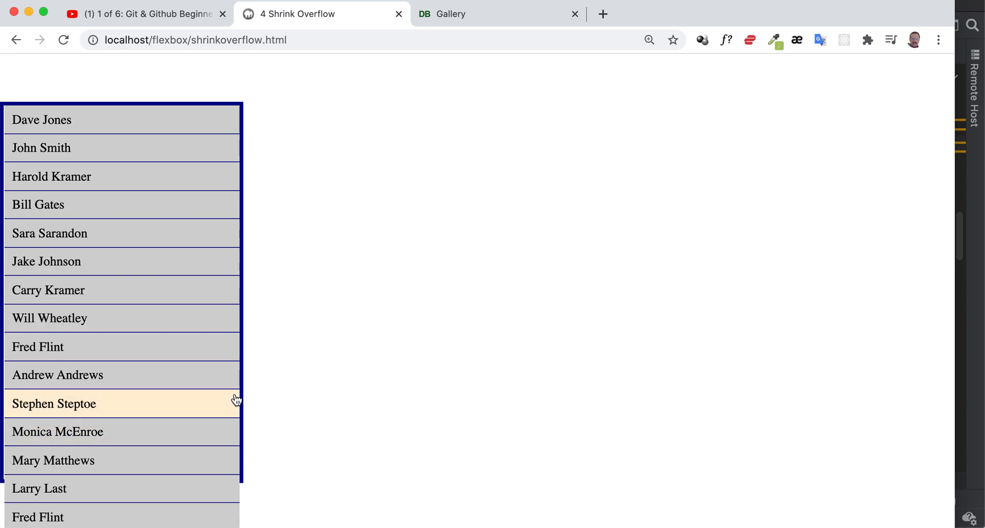
pyautogui.moveTo(230, 346)
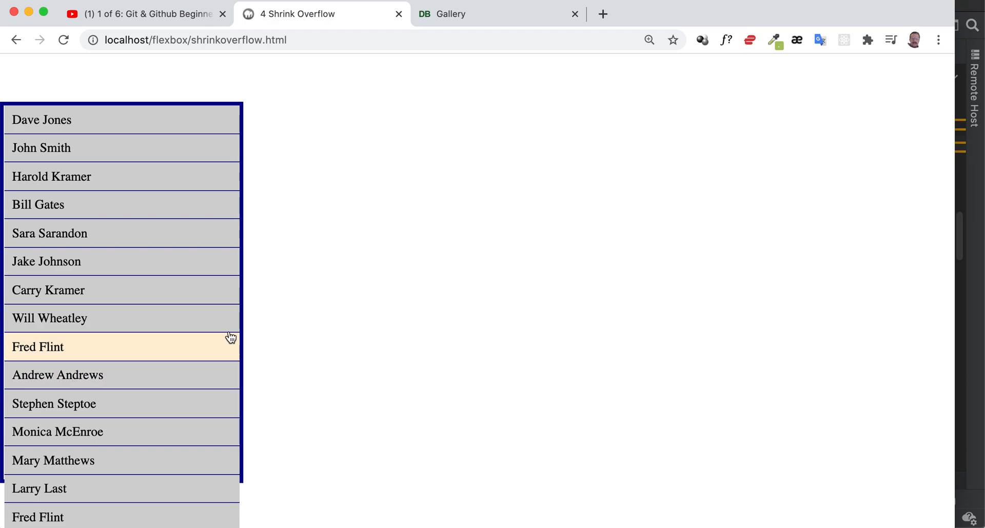
pyautogui.scroll(-3)
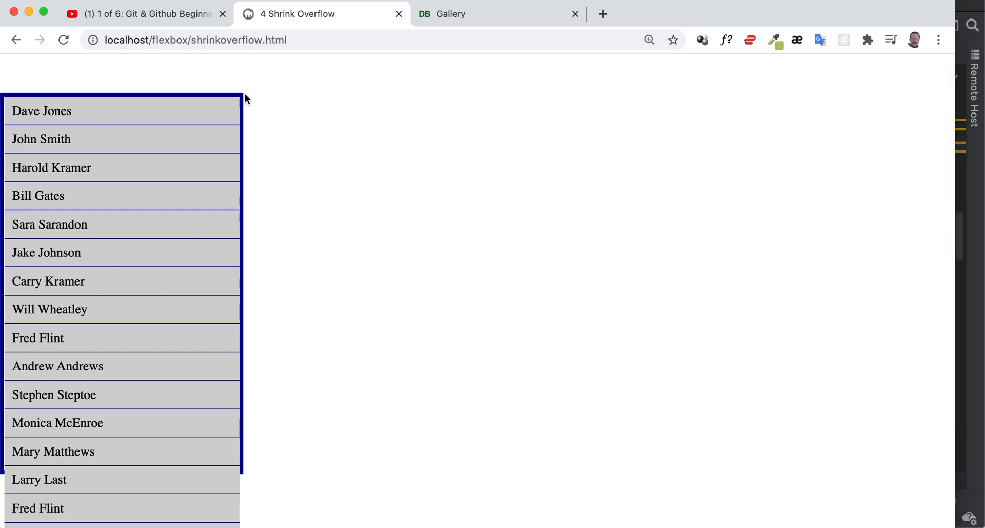
pyautogui.moveTo(251, 414)
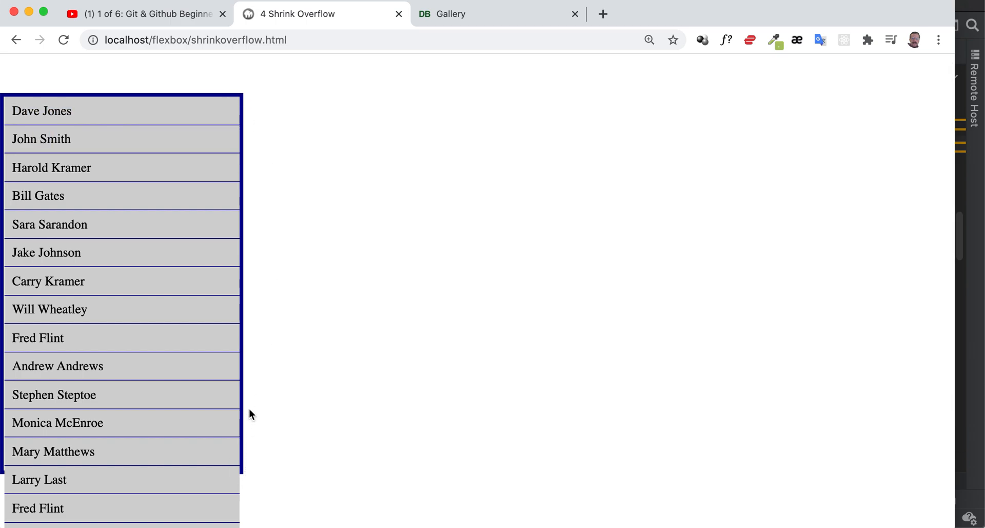
pyautogui.scroll(-3)
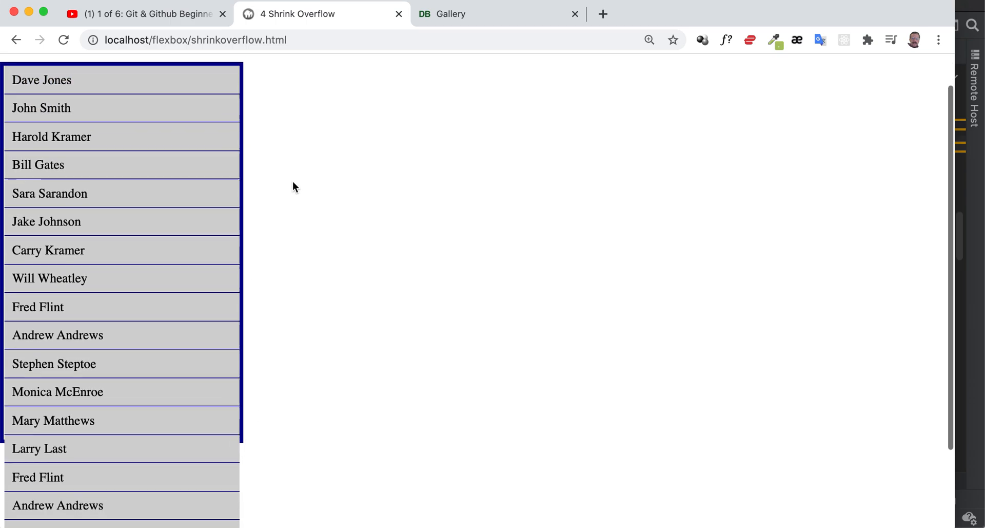
pyautogui.scroll(-3)
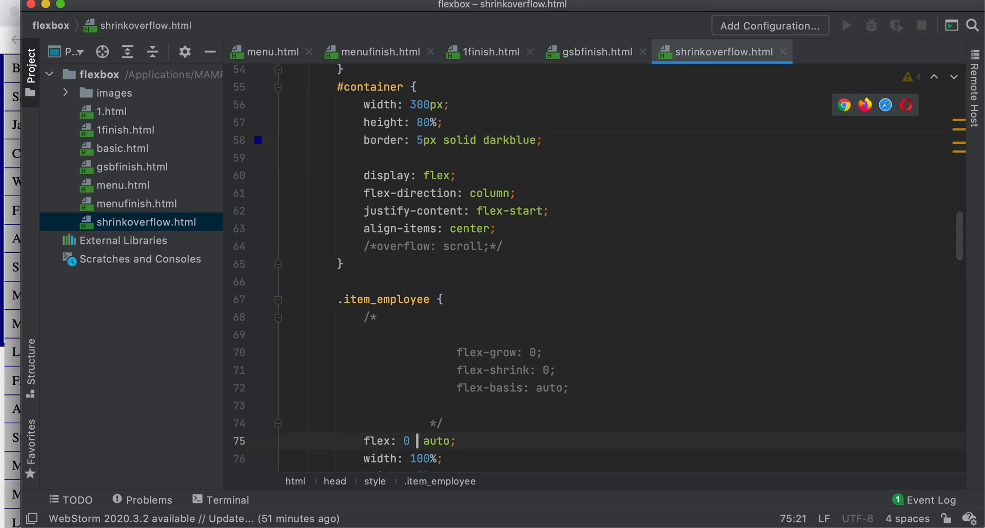
# Step: Set the employee row flex shorthand to 0 1 auto and preview the rows squeezed inside the border
pyautogui.write('1')
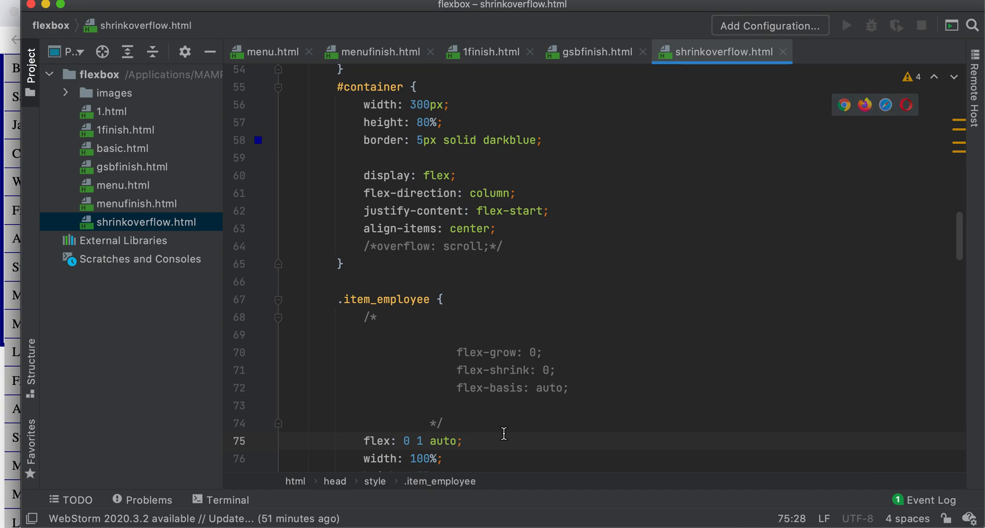
pyautogui.scroll(-3)
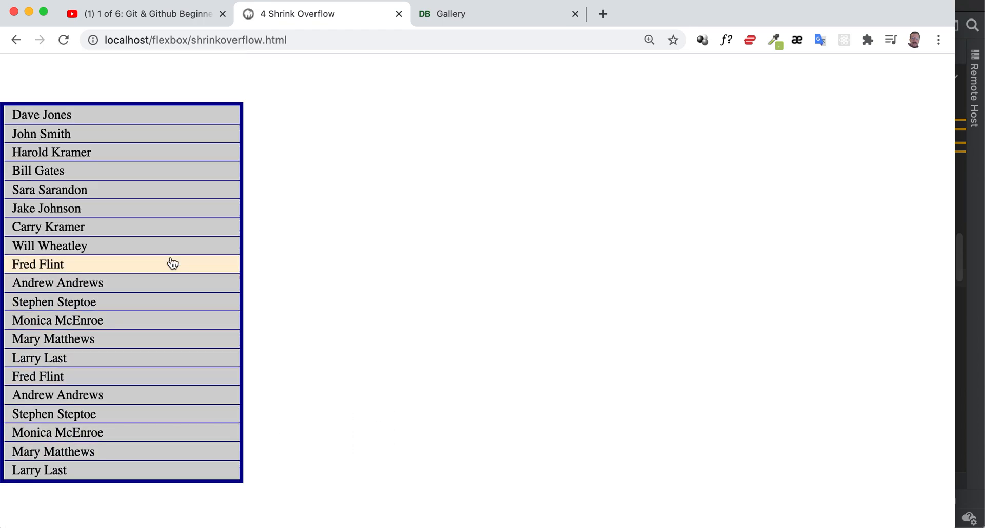
pyautogui.moveTo(748, 308)
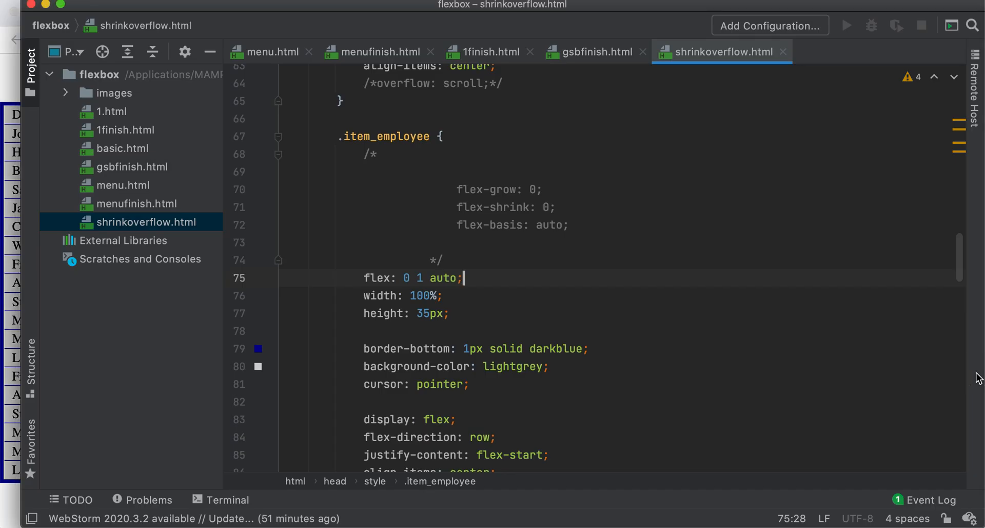
pyautogui.scroll(-3)
pyautogui.write('0')
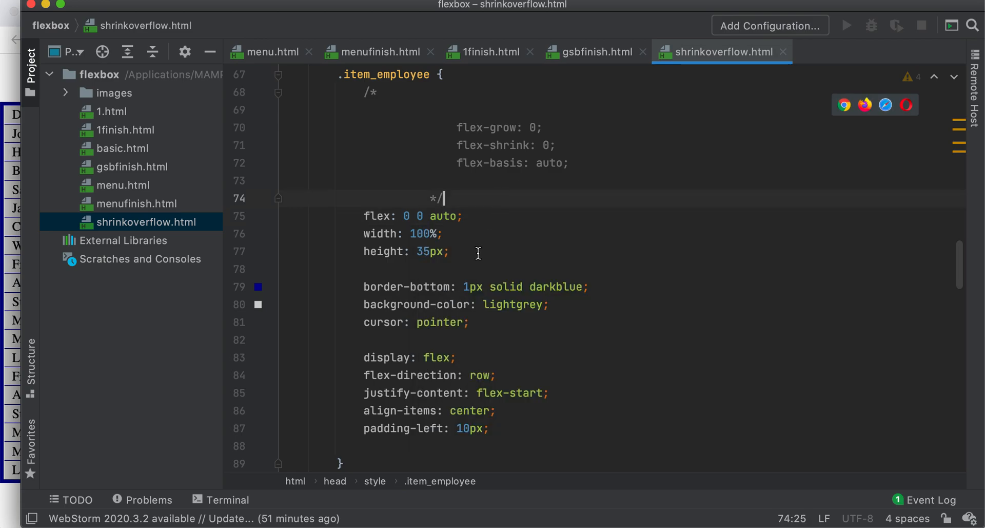
# Step: Restore flex 0 0 auto with a 35px row height and check the full list in Chrome
pyautogui.doubleClick(420, 252)
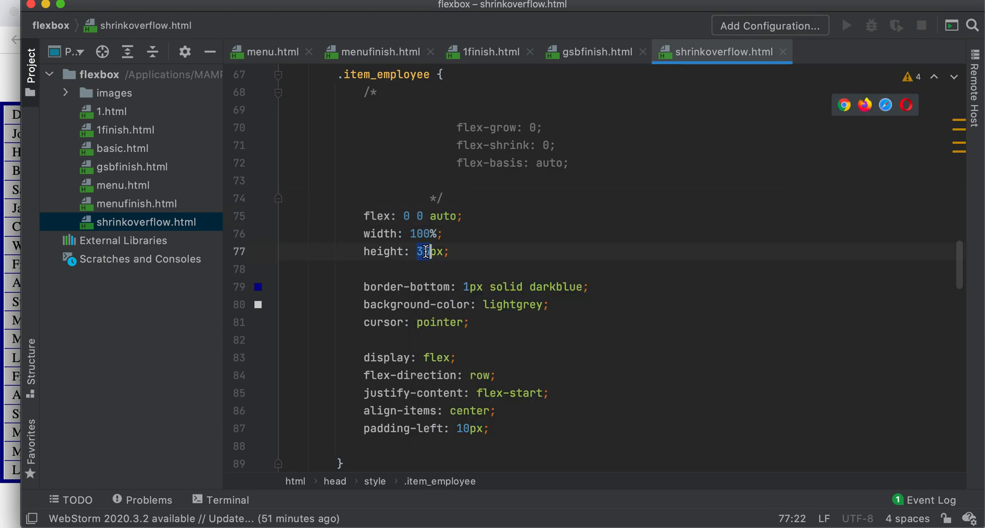
pyautogui.write('5')
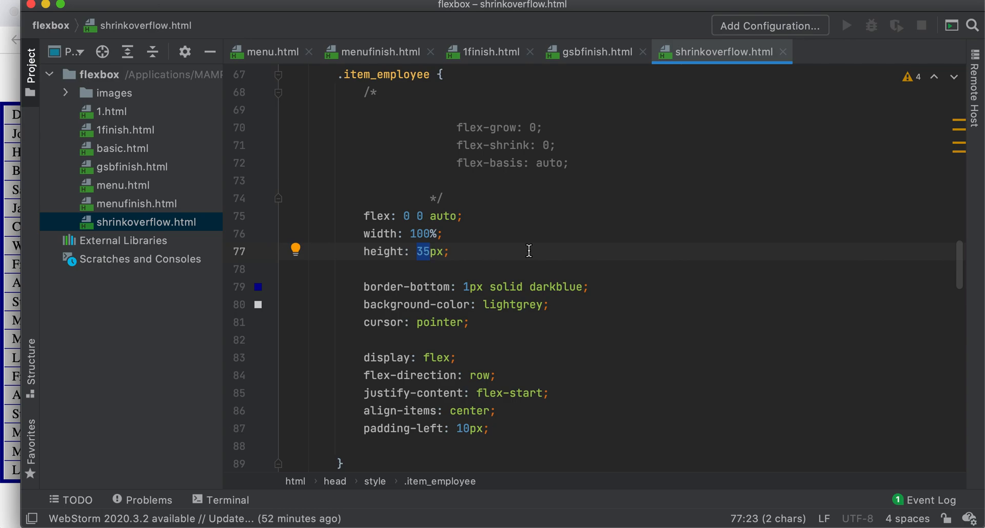
pyautogui.scroll(-3)
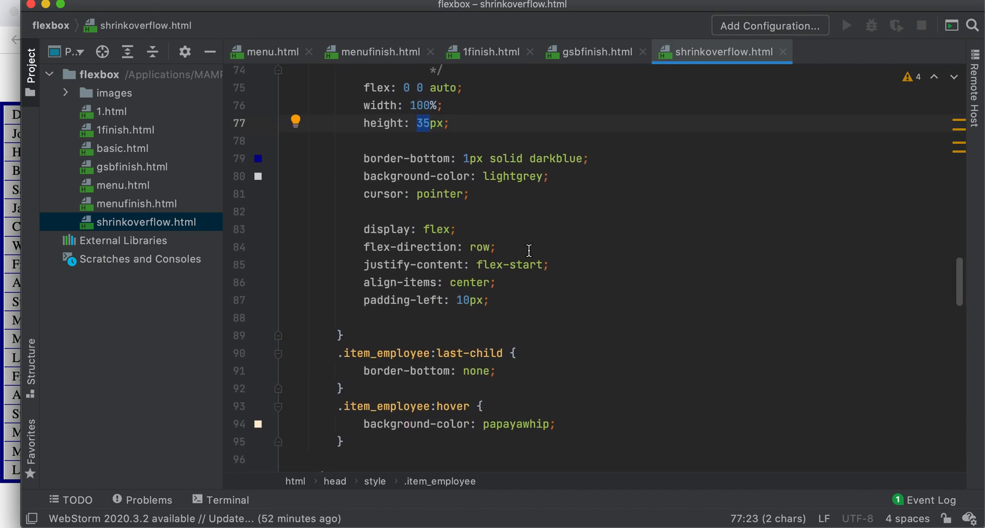
pyautogui.scroll(-3)
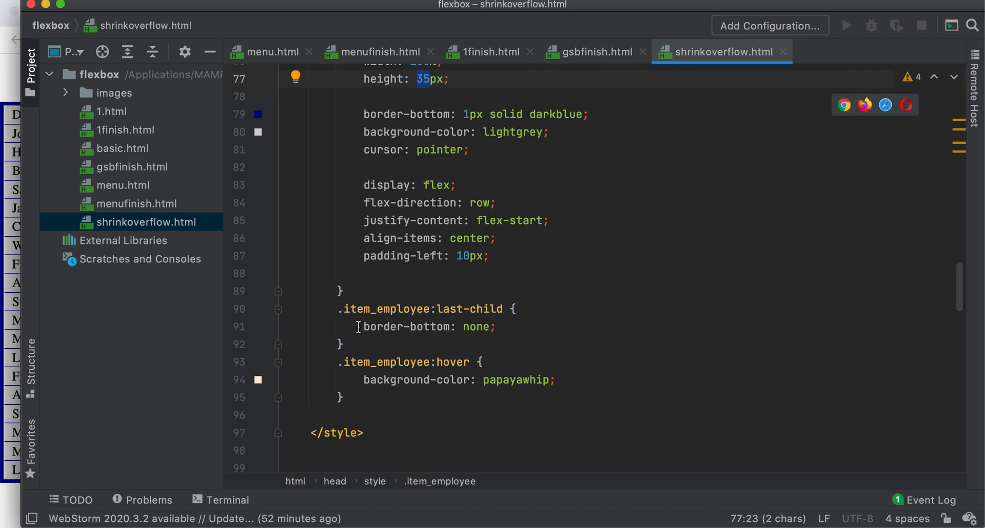
pyautogui.scroll(3)
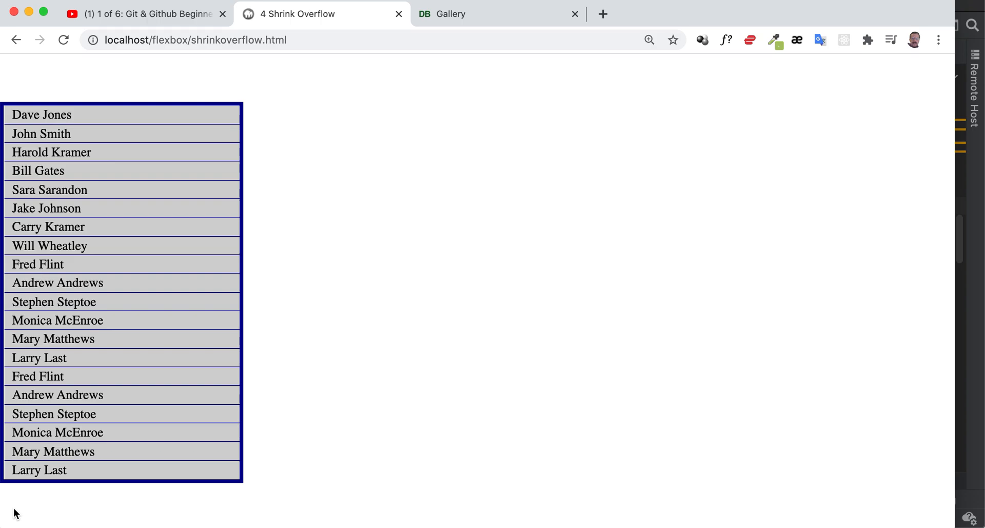
# Step: Add class="better_scrollbar" to the container div via autocomplete and switch to the browser
pyautogui.scroll(-3)
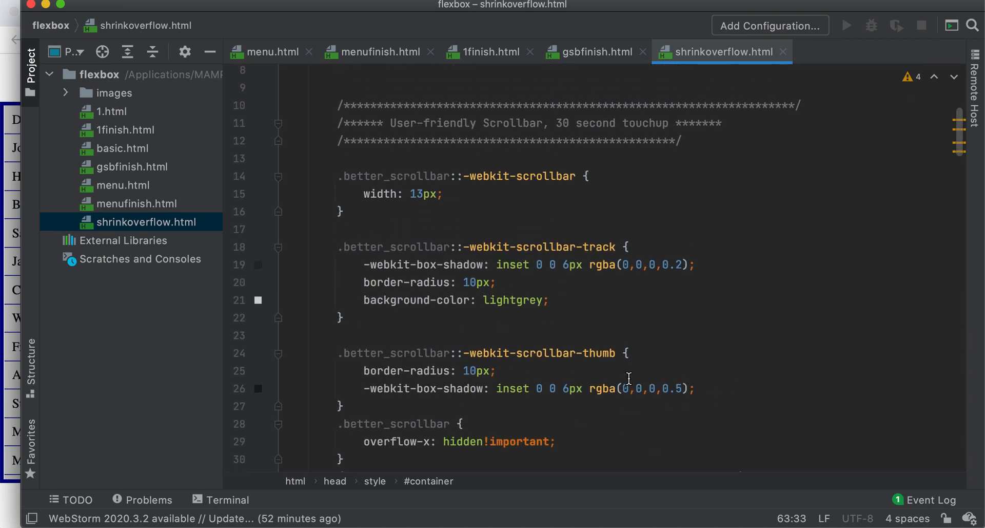
pyautogui.scroll(-3)
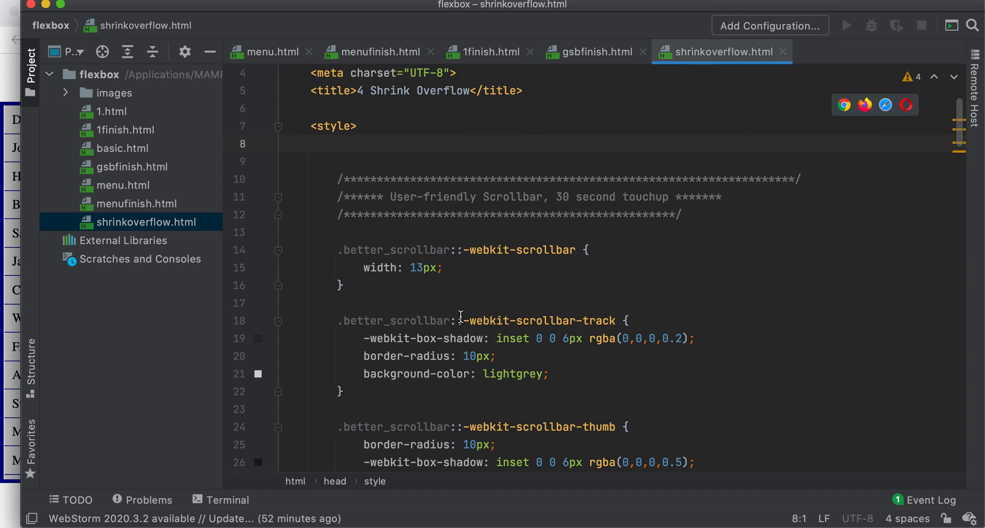
pyautogui.scroll(-3)
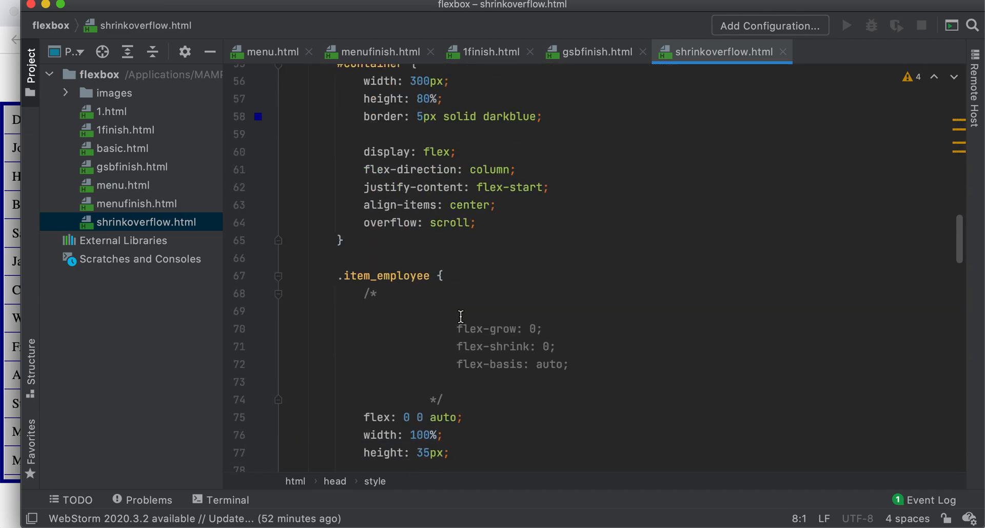
pyautogui.scroll(-3)
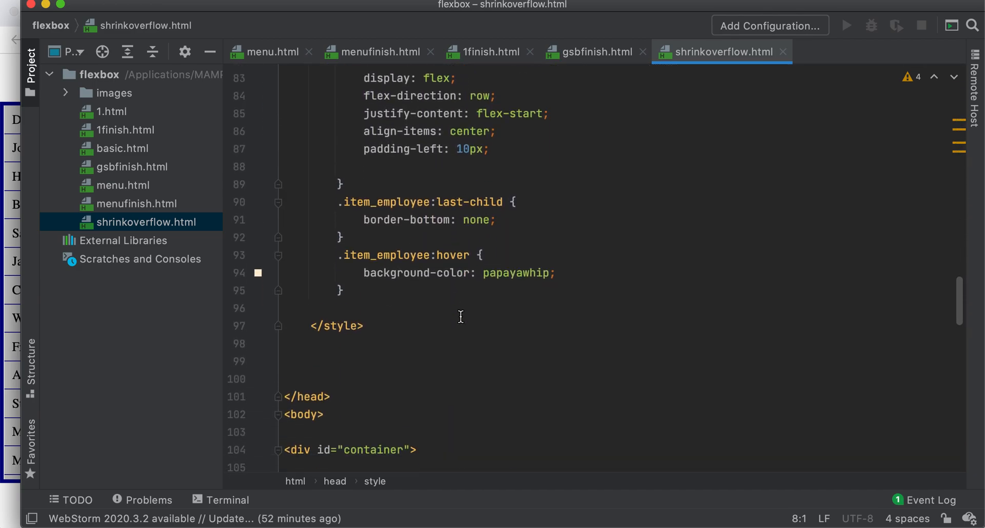
pyautogui.scroll(-3)
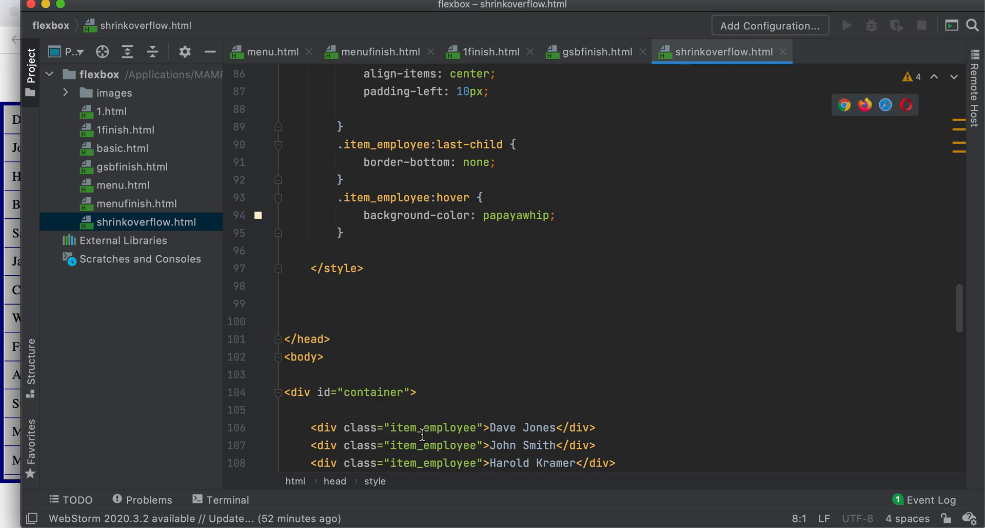
pyautogui.click(412, 392)
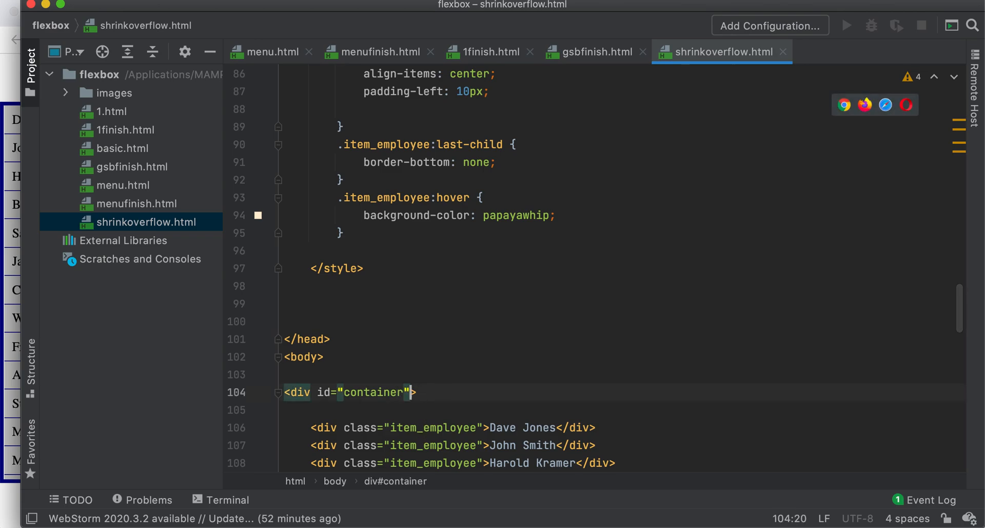
pyautogui.write('class=""')
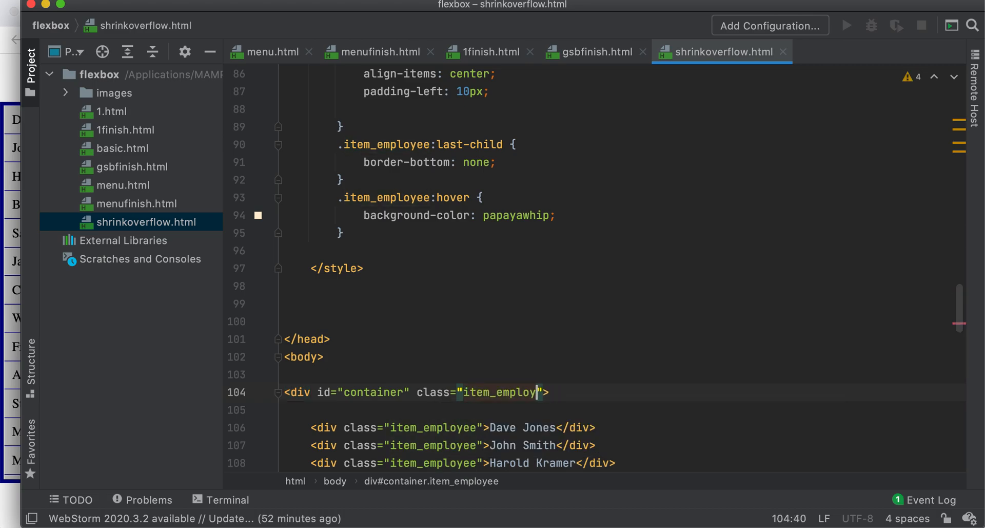
pyautogui.write('better')
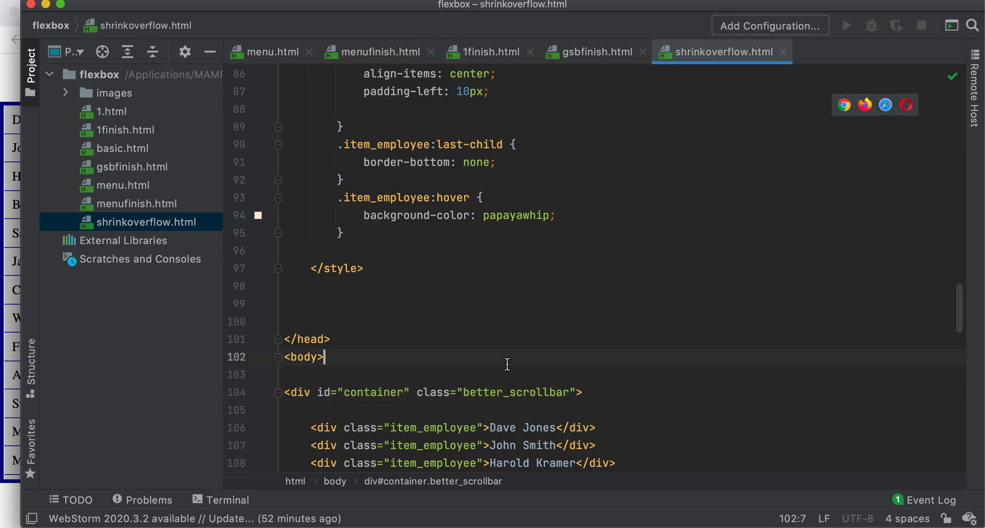
pyautogui.doubleClick(304, 357)
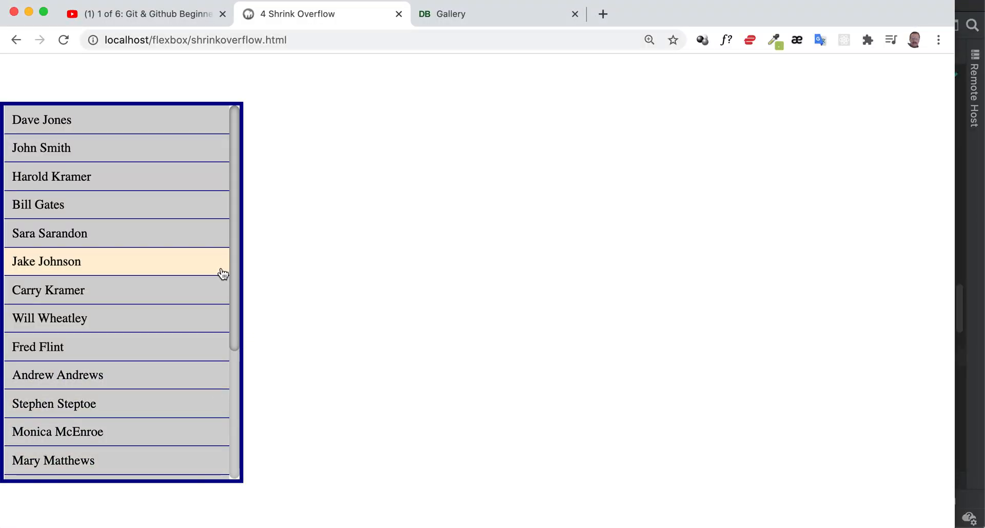
pyautogui.moveTo(344, 262)
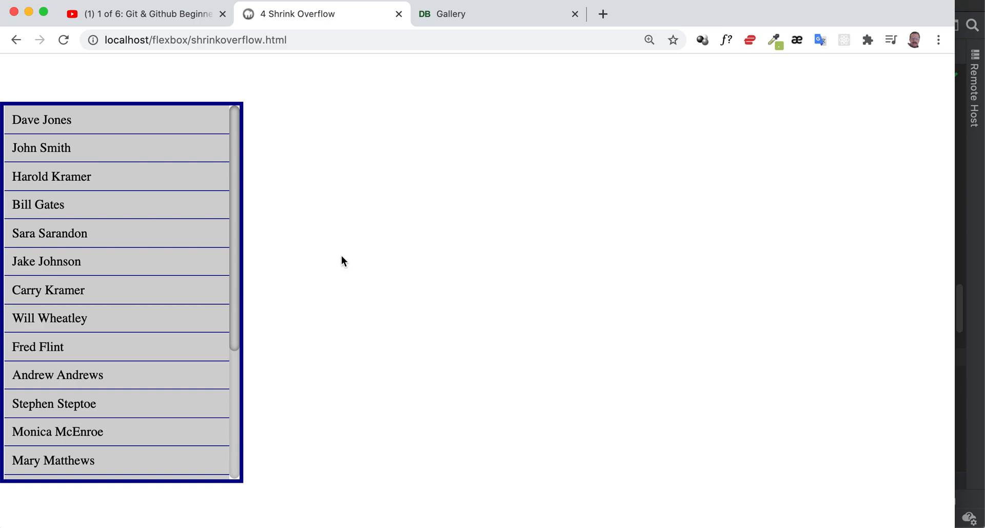
pyautogui.moveTo(189, 185)
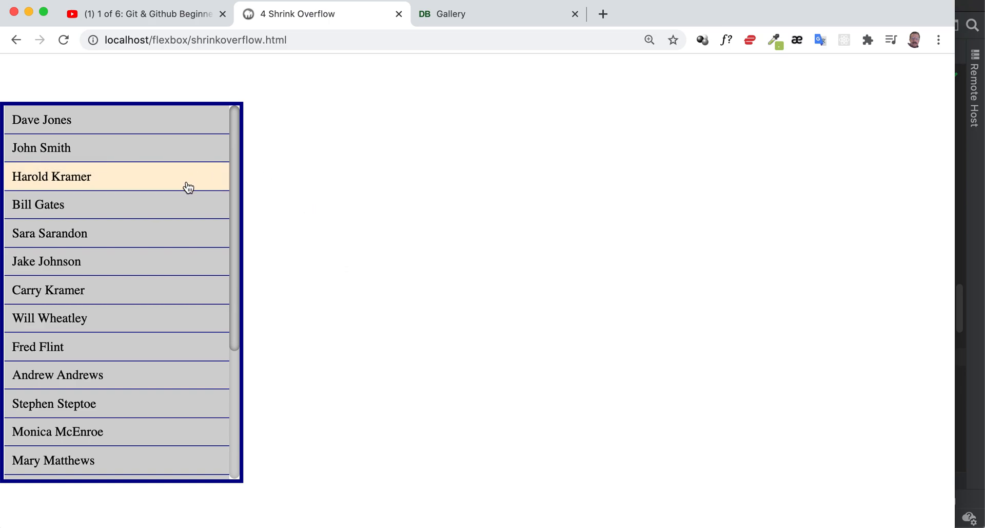
# Step: Scroll the employee list in Chrome to see it move inside the bordered box with the slim scrollbar
pyautogui.scroll(-3)
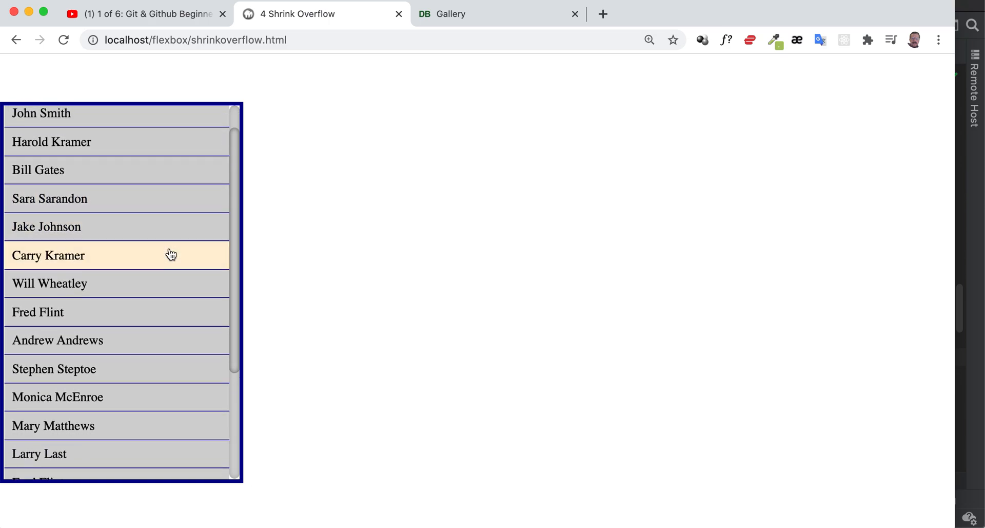
pyautogui.moveTo(237, 125)
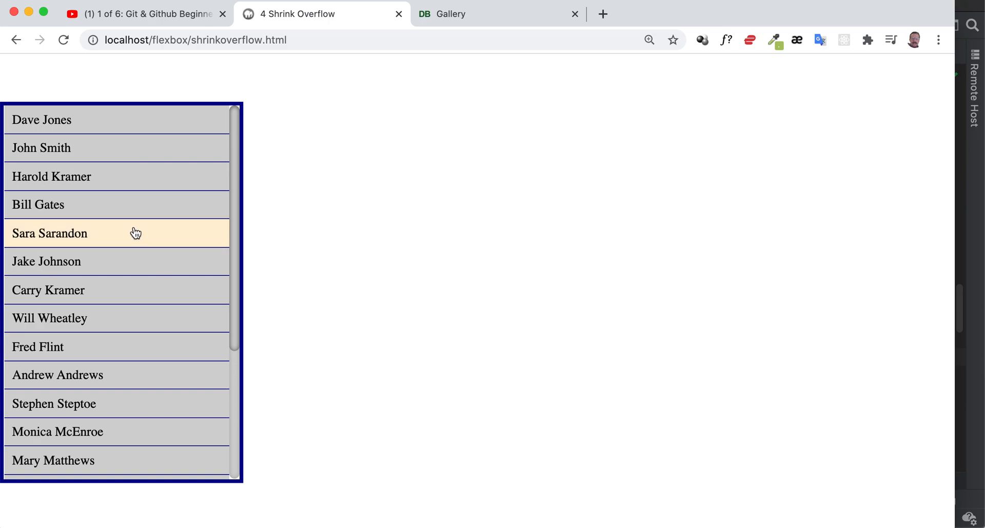
pyautogui.scroll(-3)
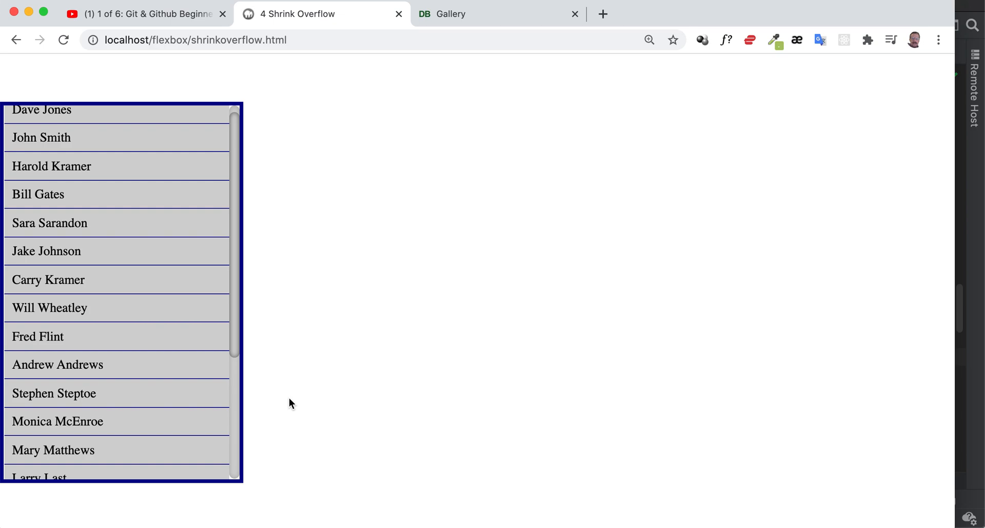
pyautogui.moveTo(973, 373)
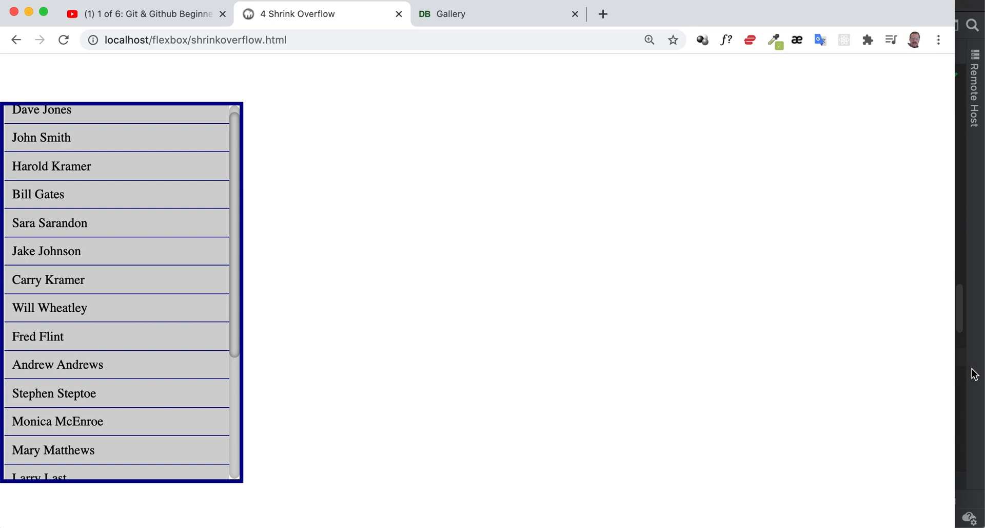
pyautogui.moveTo(247, 159)
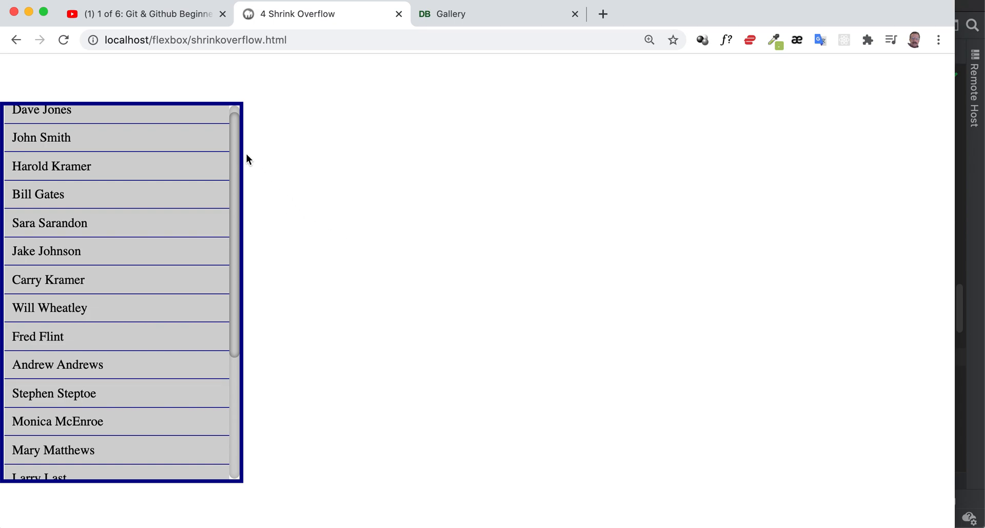
pyautogui.moveTo(268, 176)
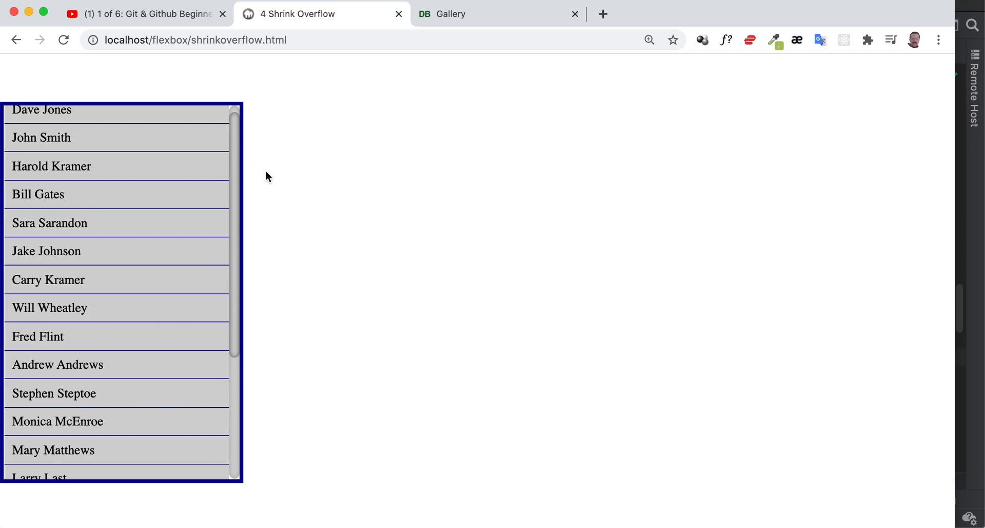
pyautogui.moveTo(483, 331)
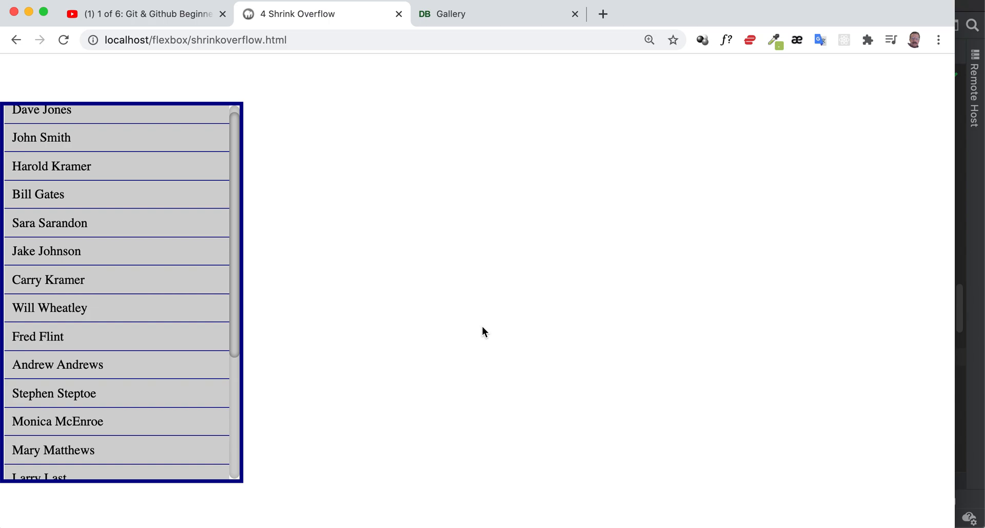
pyautogui.moveTo(456, 264)
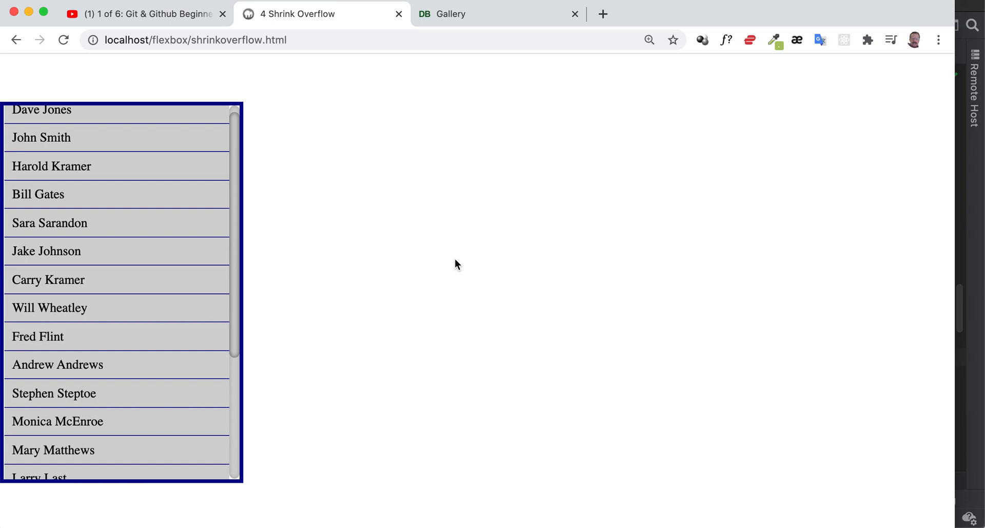
pyautogui.moveTo(236, 197)
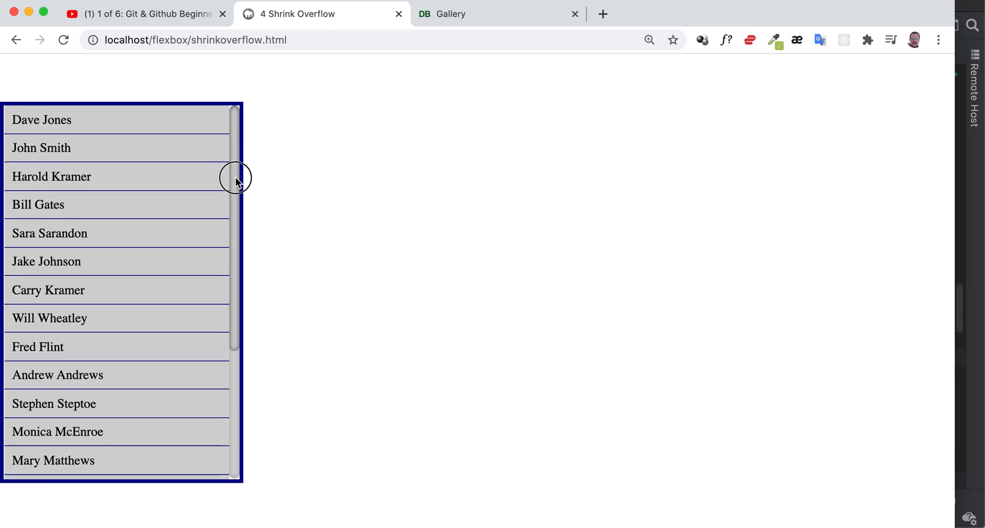
pyautogui.scroll(-3)
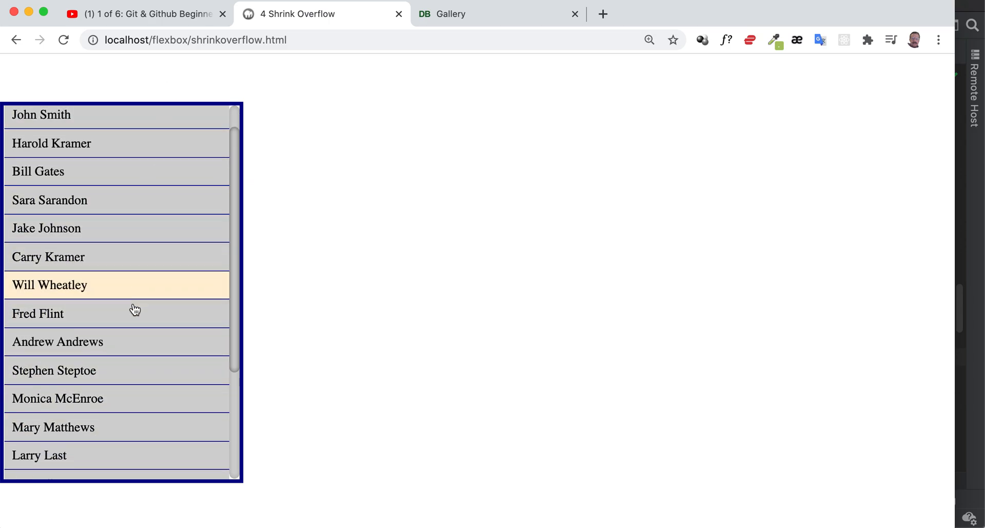
pyautogui.moveTo(237, 151)
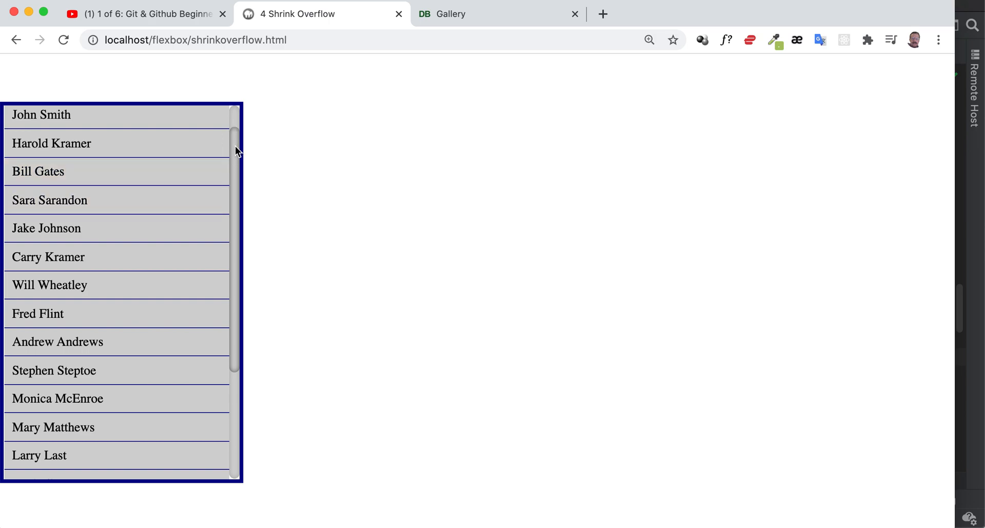
pyautogui.moveTo(38, 313)
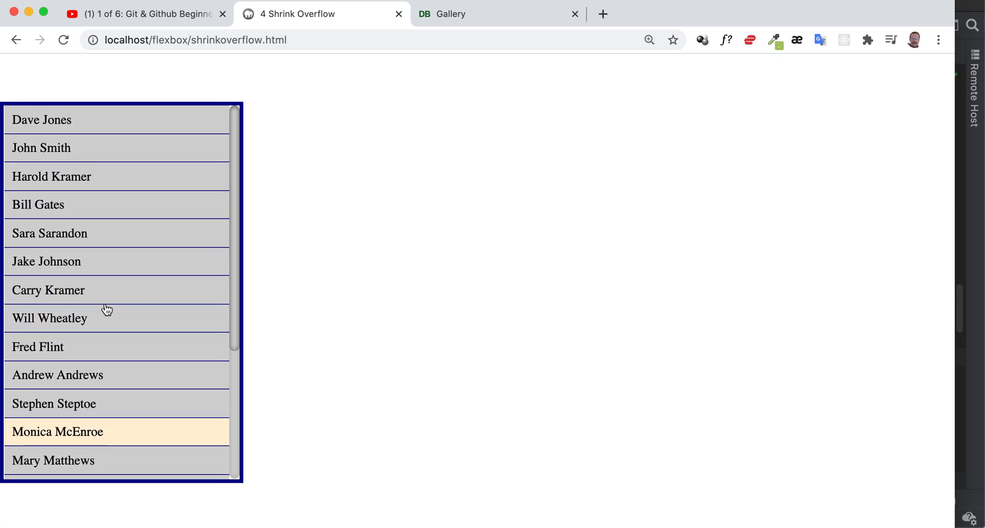
pyautogui.scroll(-3)
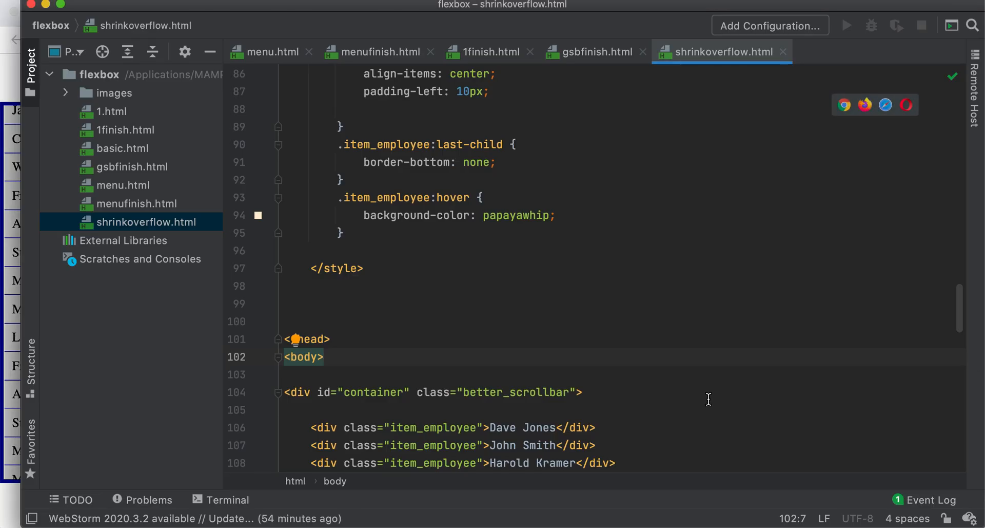
# Step: Delete the better_scrollbar class from the container div and check the default scrollbar in Chrome
pyautogui.doubleClick(516, 392)
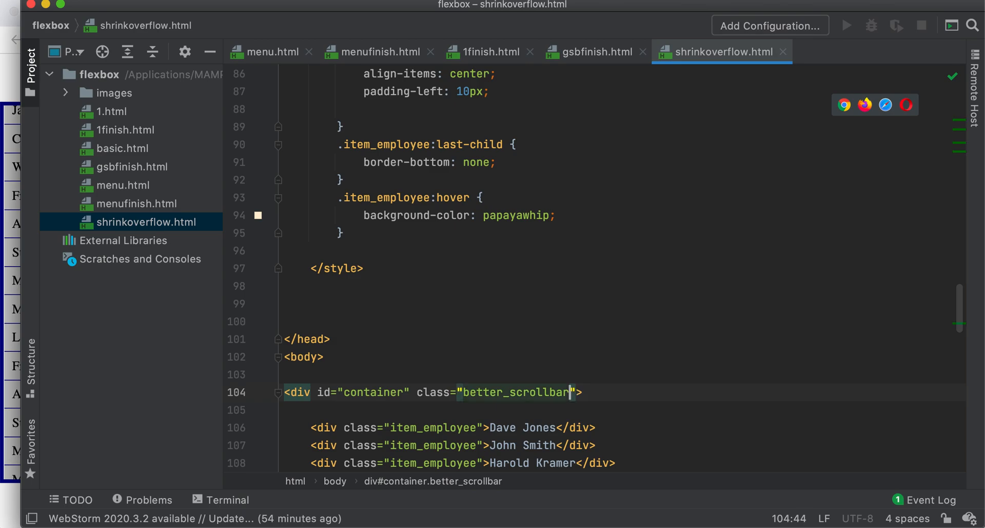
pyautogui.press('Backspace')
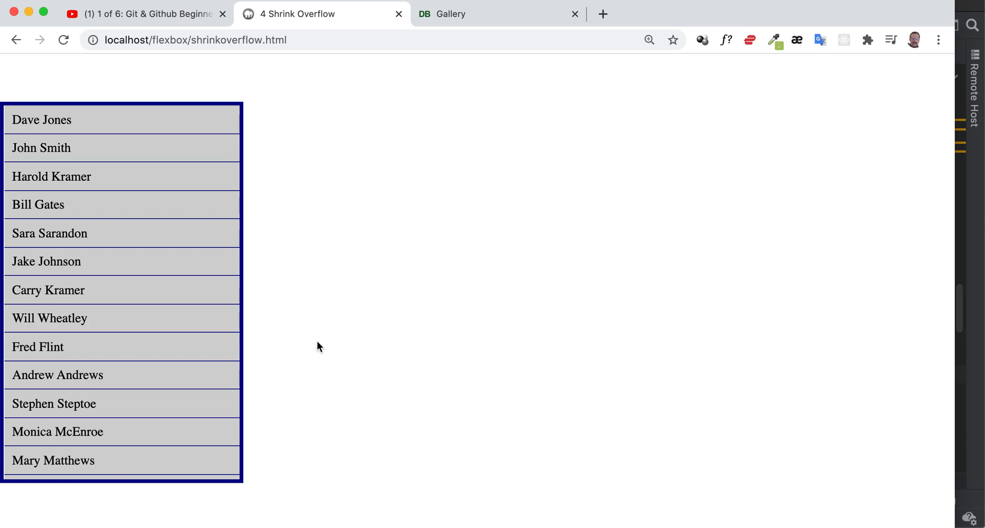
pyautogui.moveTo(318, 281)
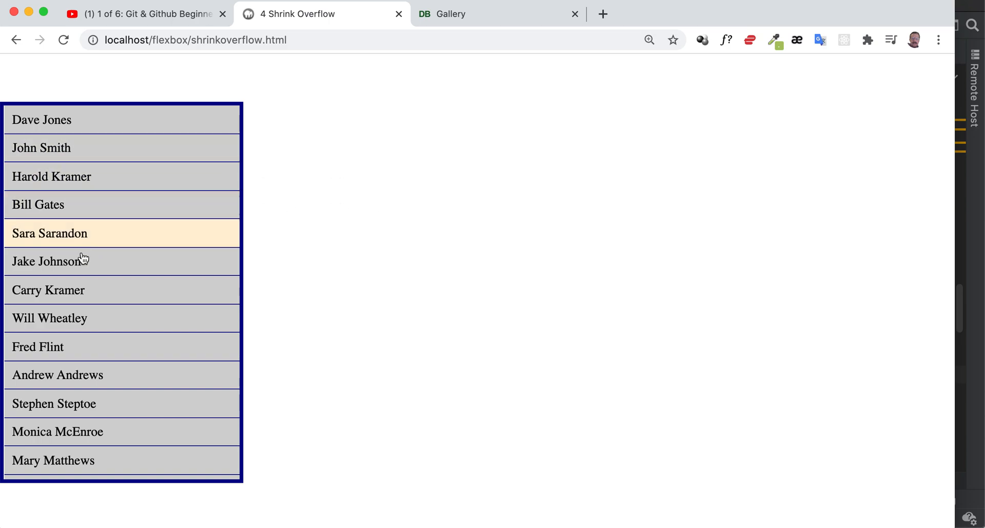
pyautogui.scroll(-3)
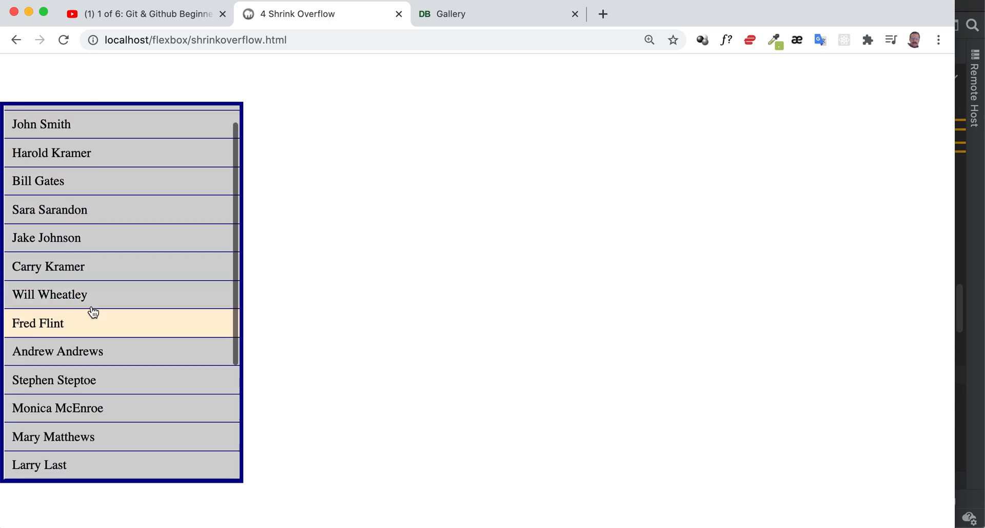
pyautogui.moveTo(684, 168)
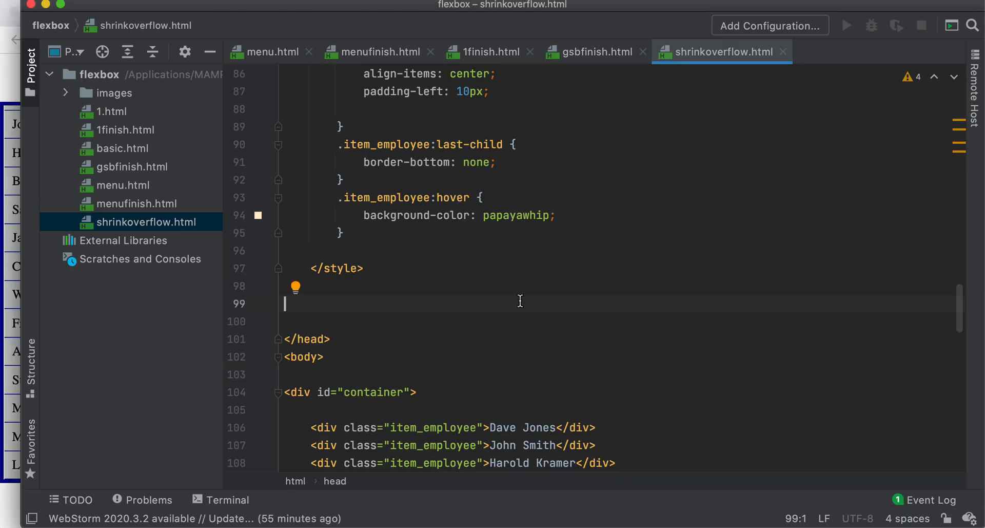
pyautogui.scroll(-3)
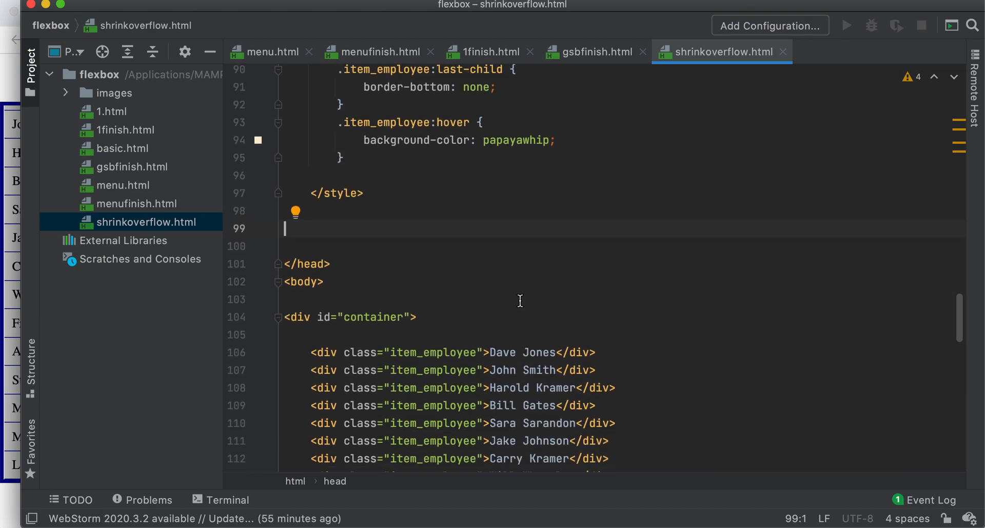
pyautogui.scroll(-3)
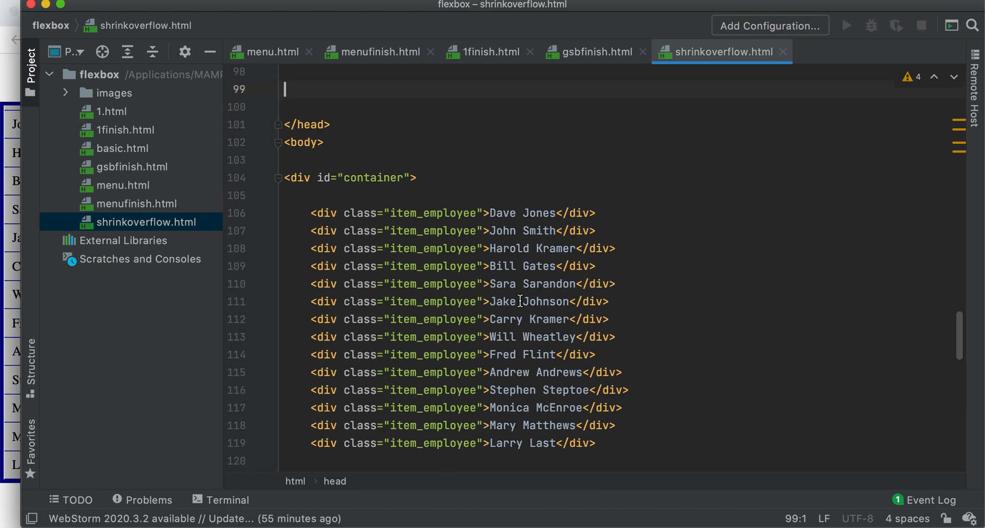